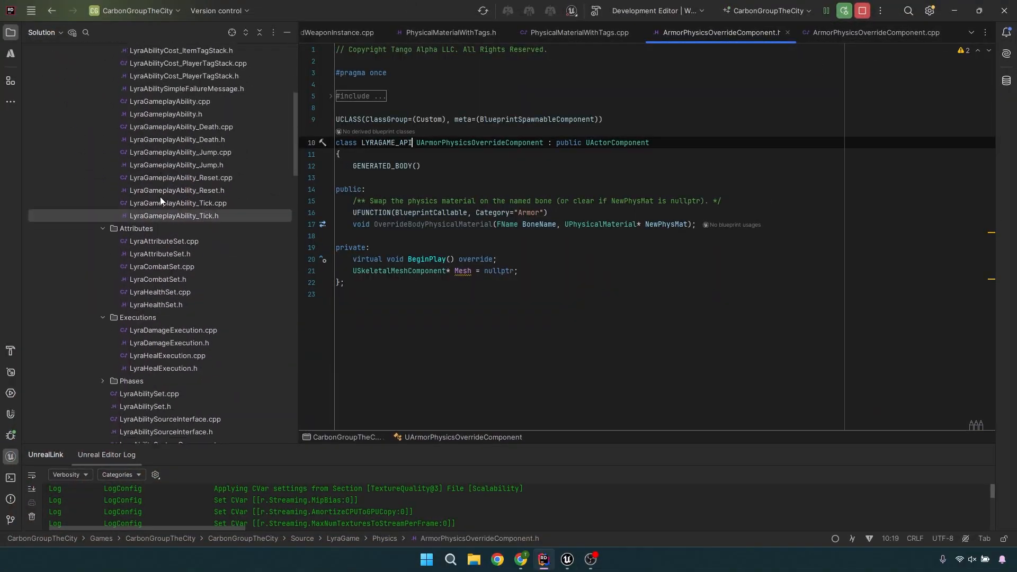
Browse Source/LyraGame/Physics in the Solution tree and view PhysicalMaterialWithTags.
{"action": "scroll", "scroll_direction": "down", "scroll_amount": 3}
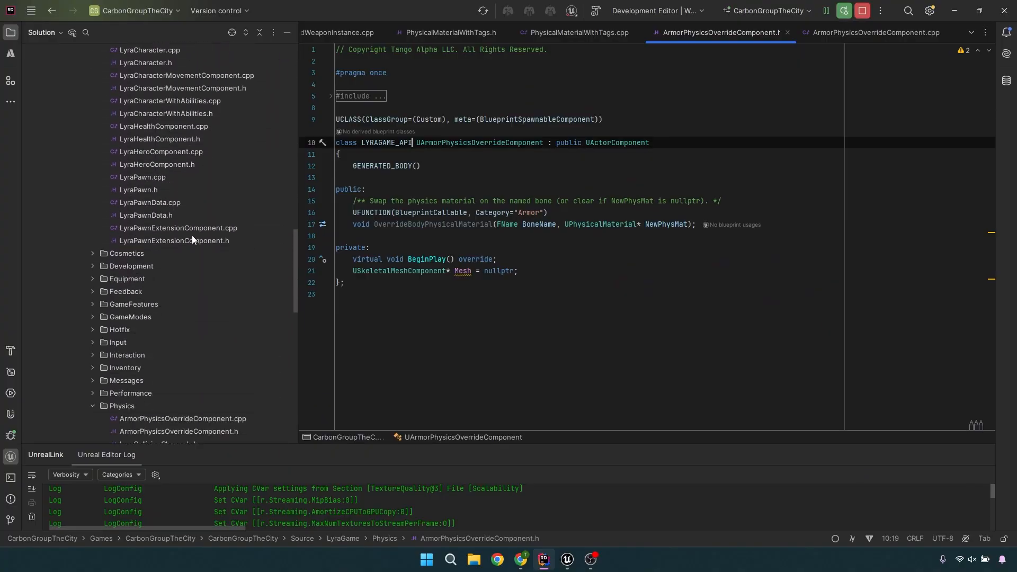
{"action": "scroll", "scroll_direction": "down", "scroll_amount": 3}
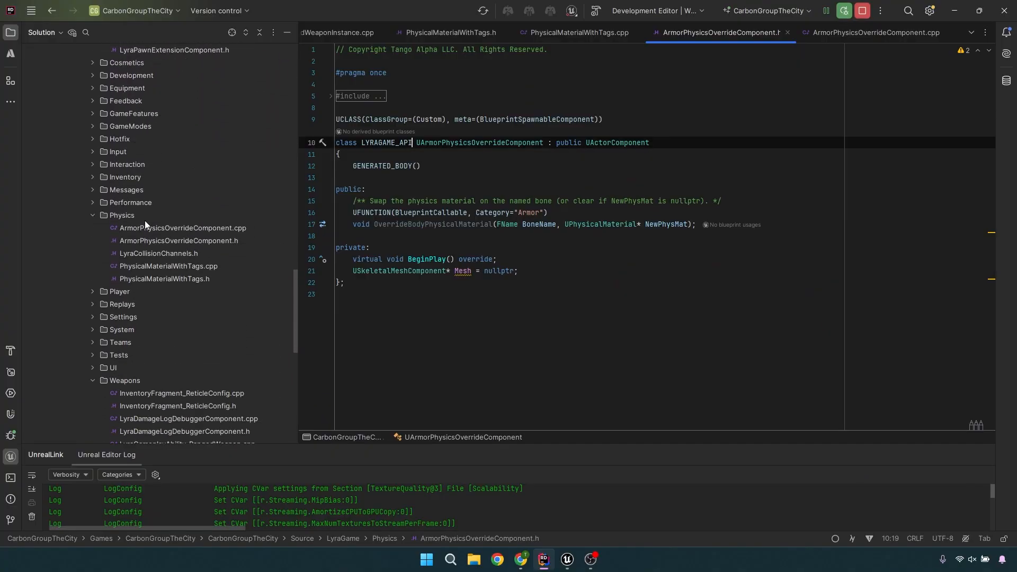
{"action": "mouse_move", "coordinate": [174, 256]}
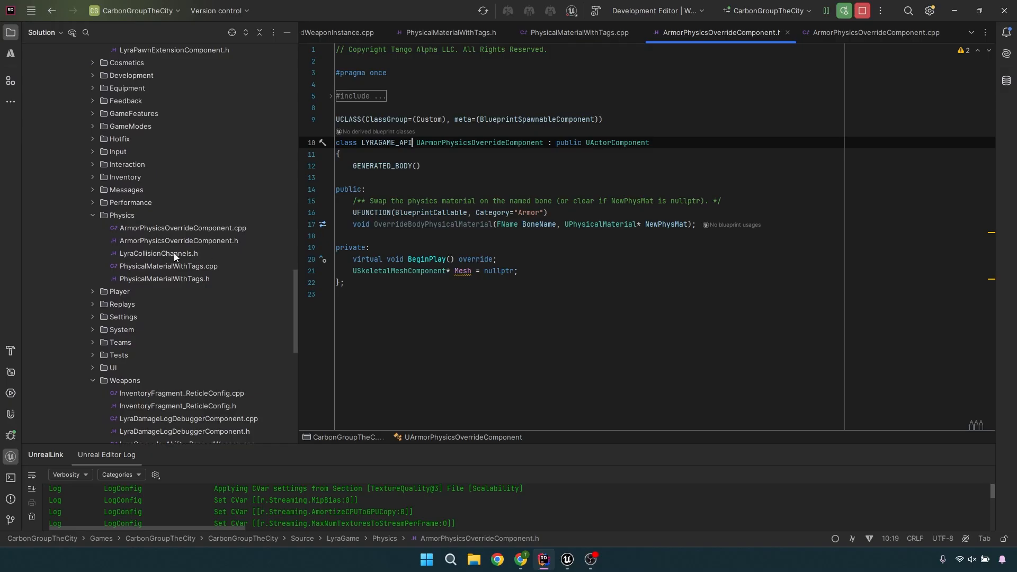
{"action": "mouse_move", "coordinate": [187, 270]}
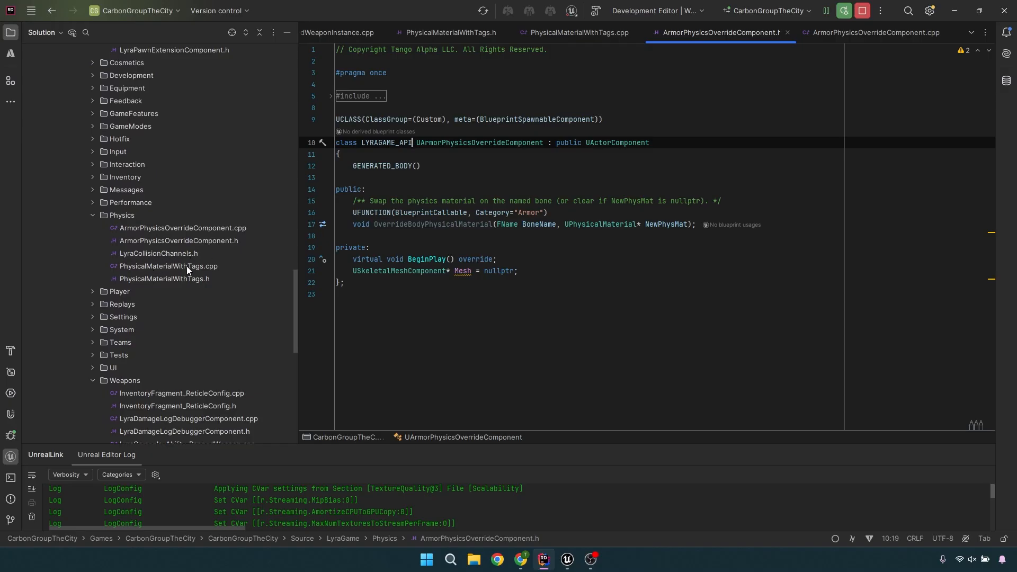
{"action": "left_click", "coordinate": [168, 265]}
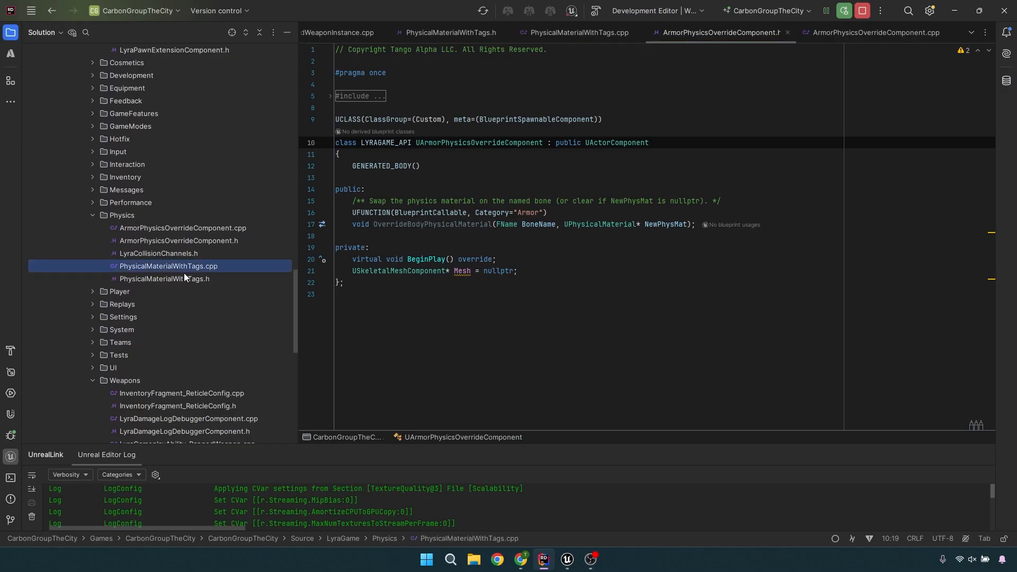
{"action": "mouse_move", "coordinate": [149, 235]}
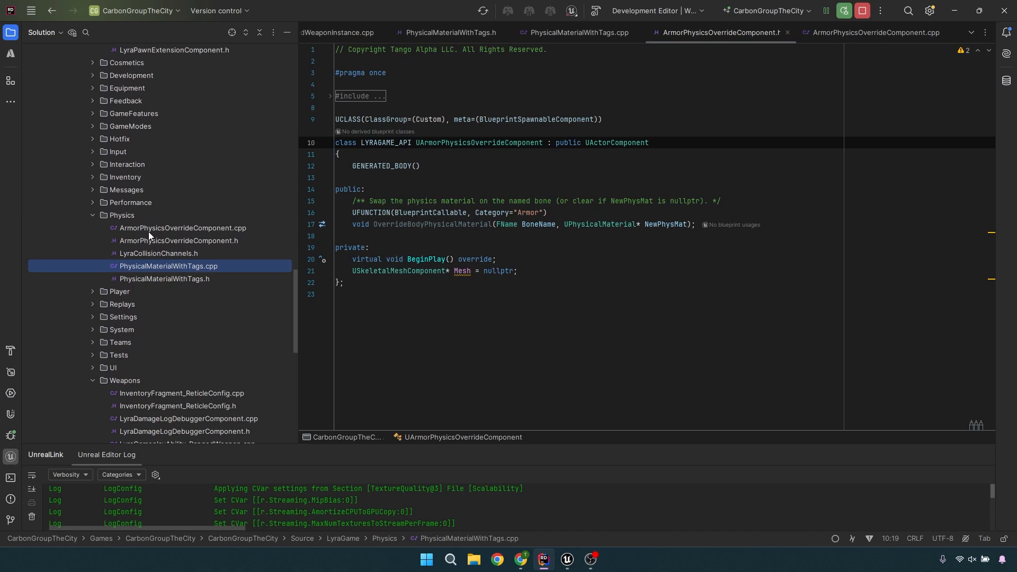
{"action": "mouse_move", "coordinate": [155, 230]}
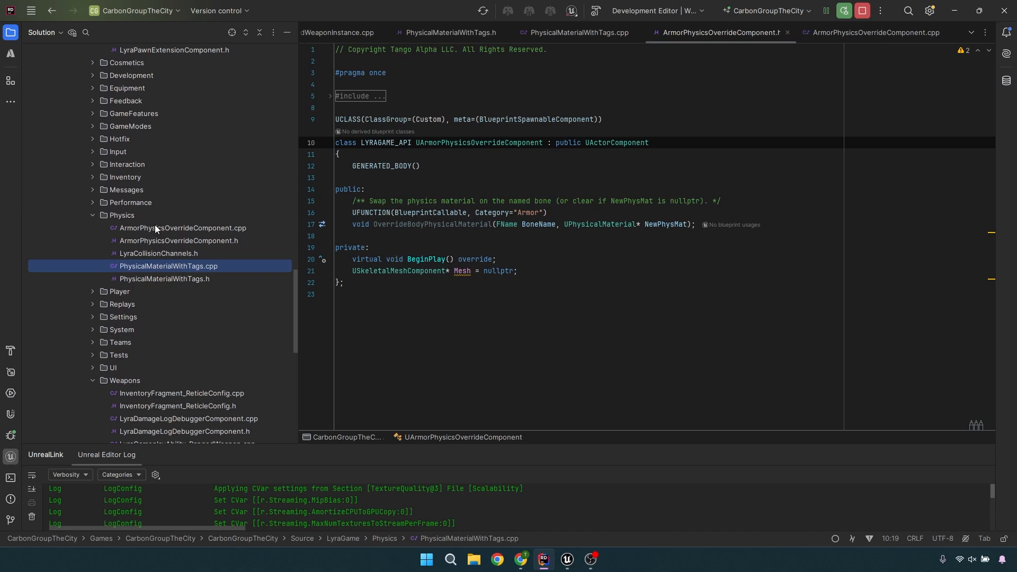
{"action": "mouse_move", "coordinate": [202, 247]}
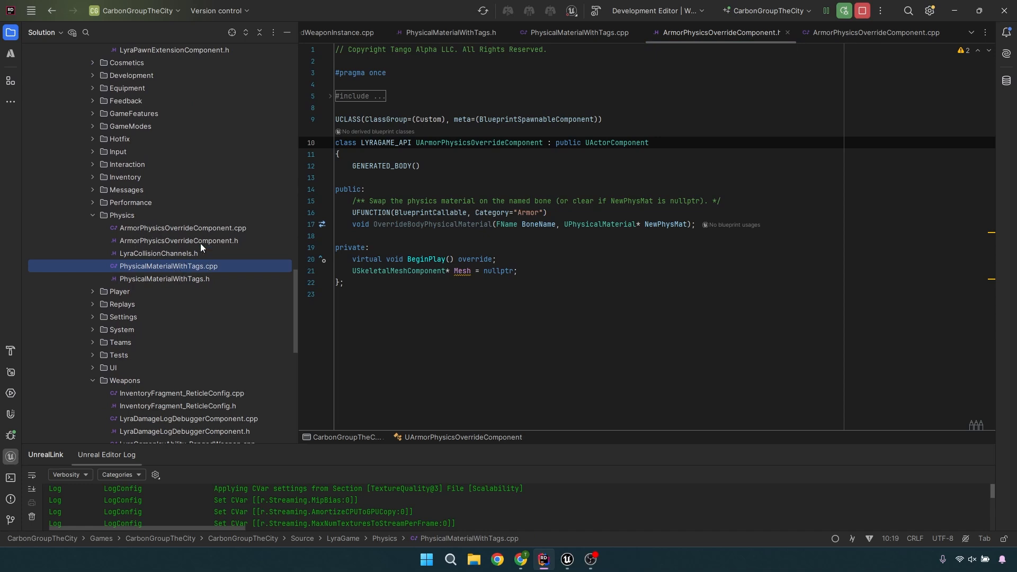
Select the ArmorPhysicsOverrideComponent source and header and expand the header's include lines.
{"action": "left_click", "coordinate": [183, 227]}
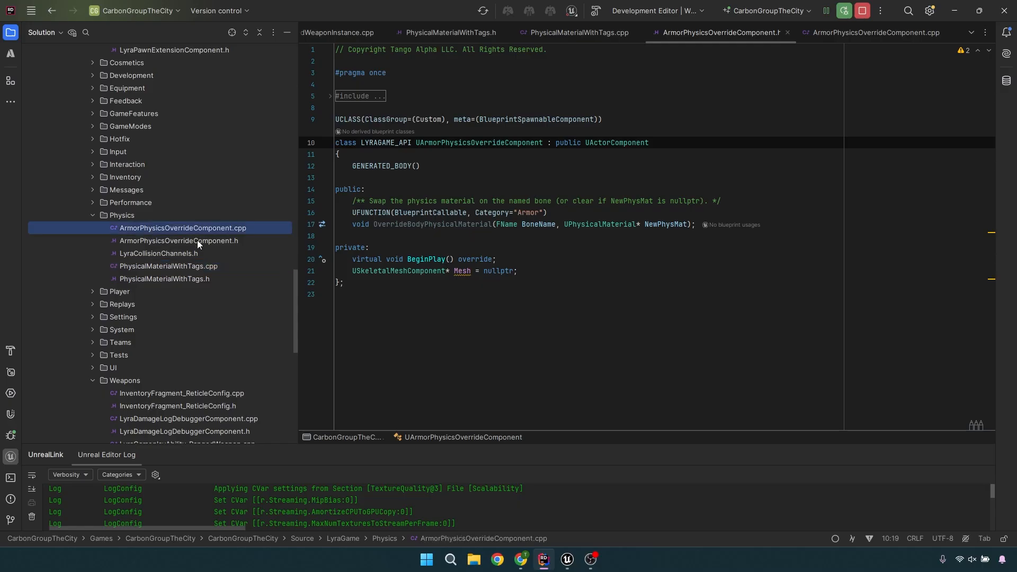
{"action": "left_click", "coordinate": [179, 240]}
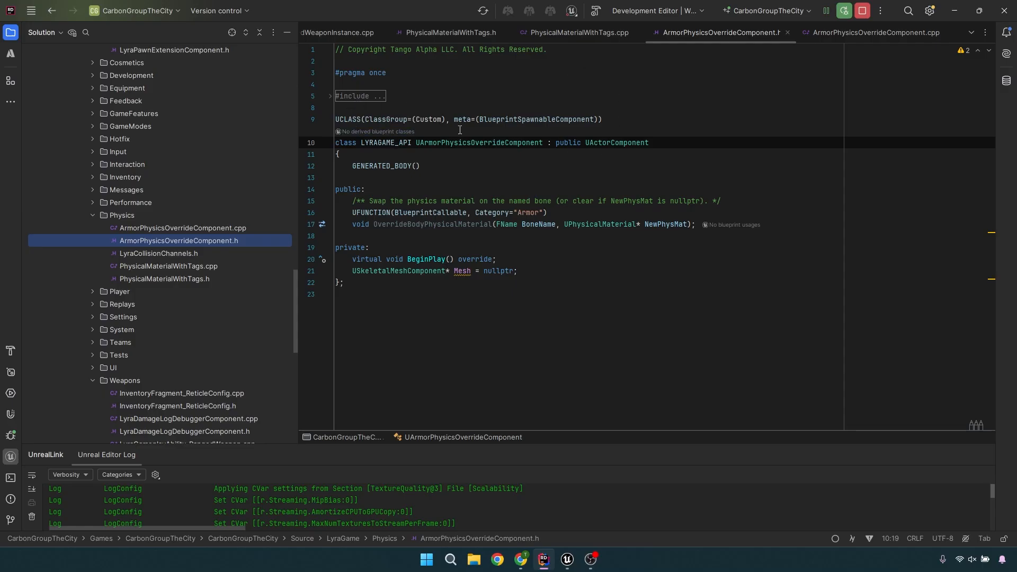
{"action": "mouse_move", "coordinate": [449, 186]}
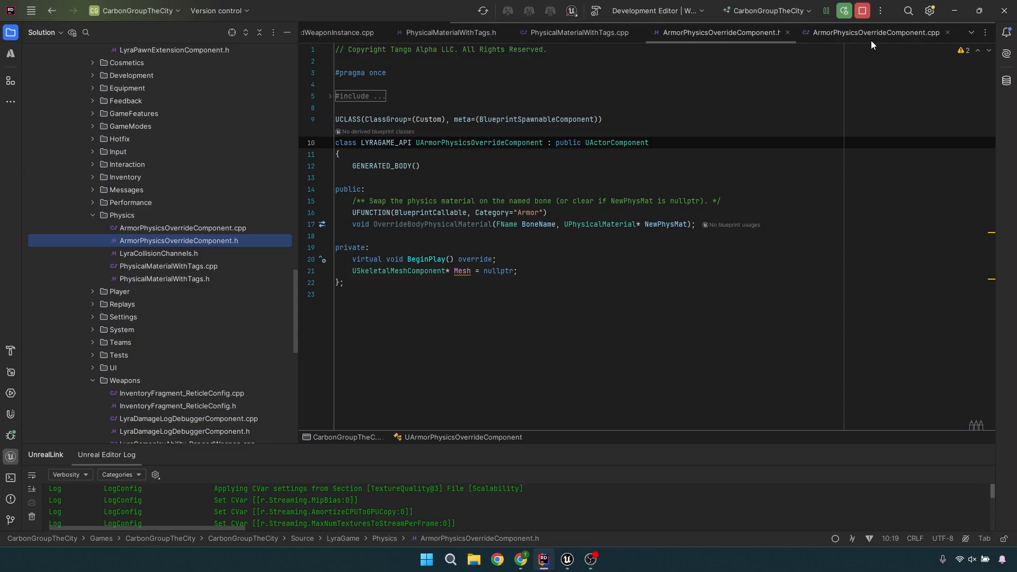
{"action": "left_click", "coordinate": [876, 32]}
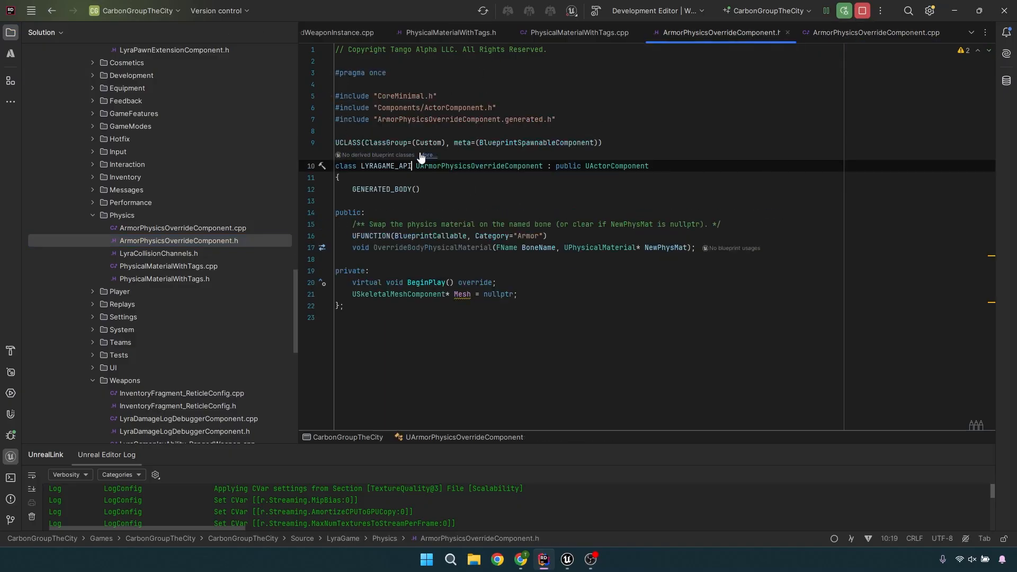
View ArmorPhysicsOverrideComponent.cpp with BeginPlay and OverrideBodyPhysicalMaterial.
{"action": "left_click", "coordinate": [868, 32]}
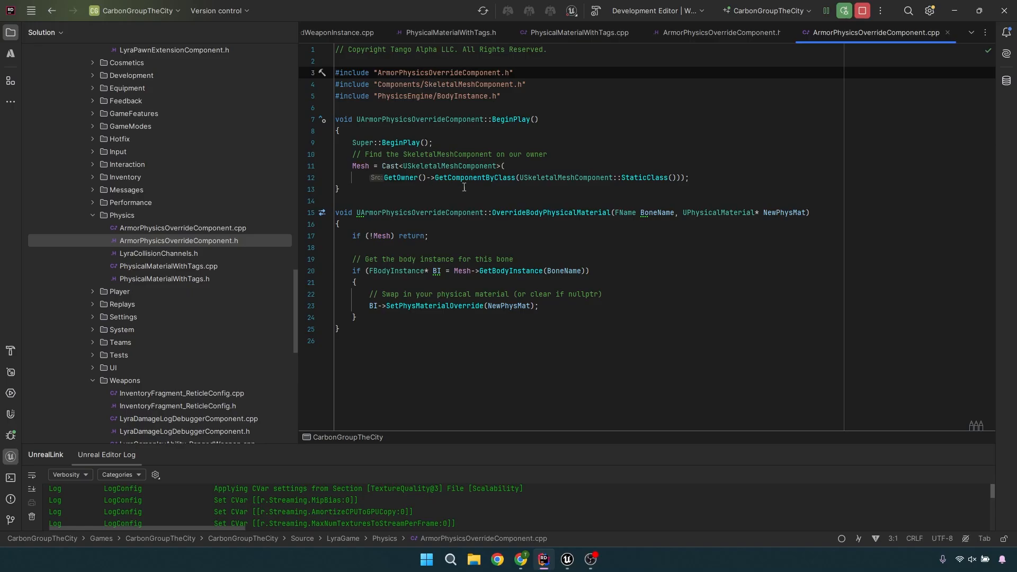
{"action": "mouse_move", "coordinate": [469, 256]}
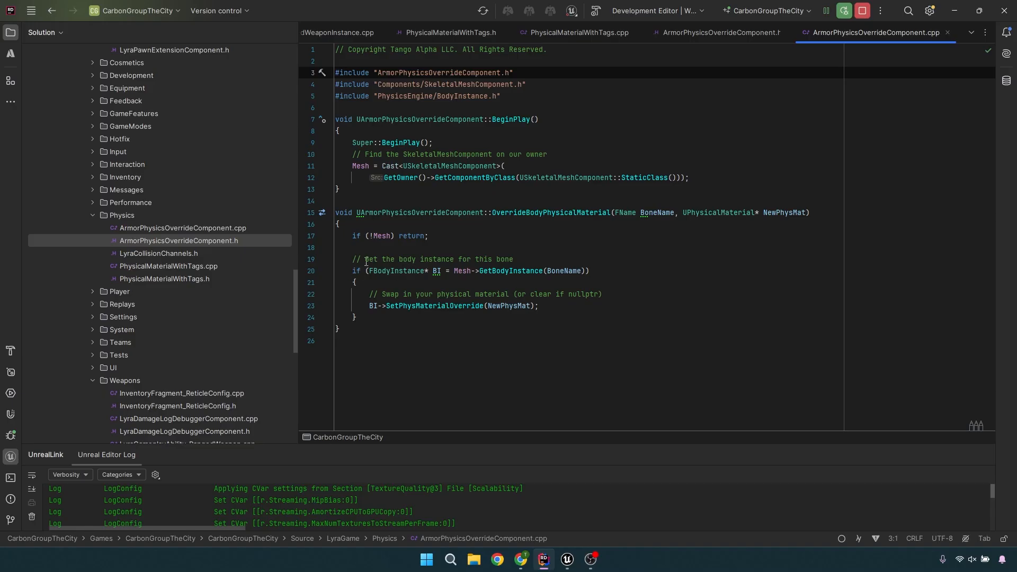
{"action": "mouse_move", "coordinate": [475, 269]}
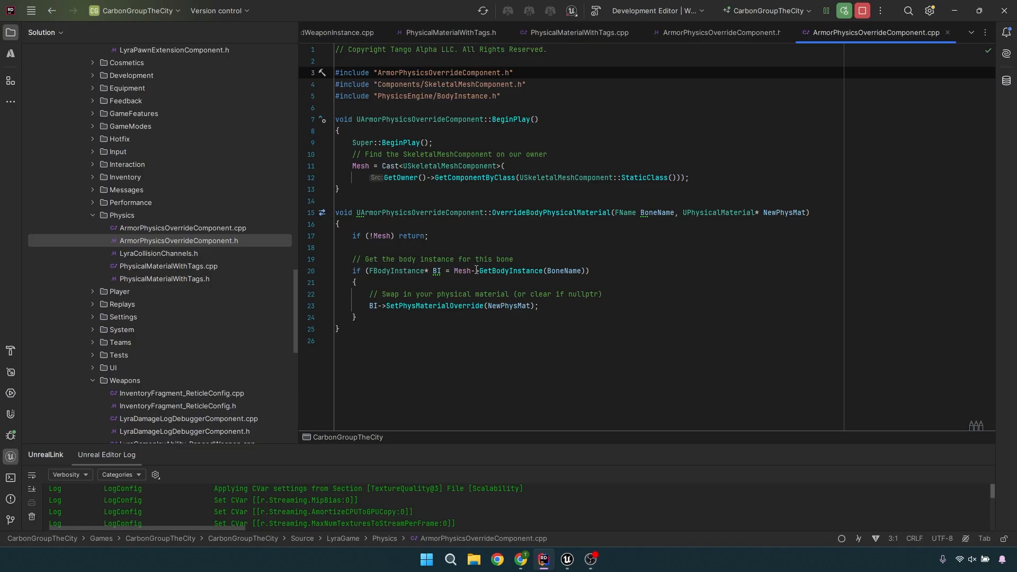
{"action": "mouse_move", "coordinate": [569, 268]}
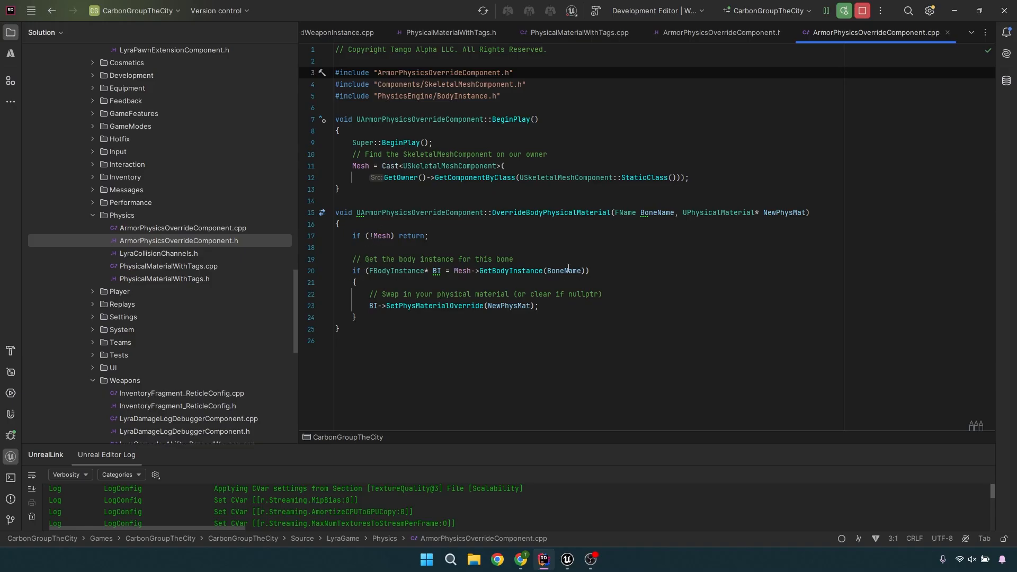
{"action": "mouse_move", "coordinate": [461, 308]}
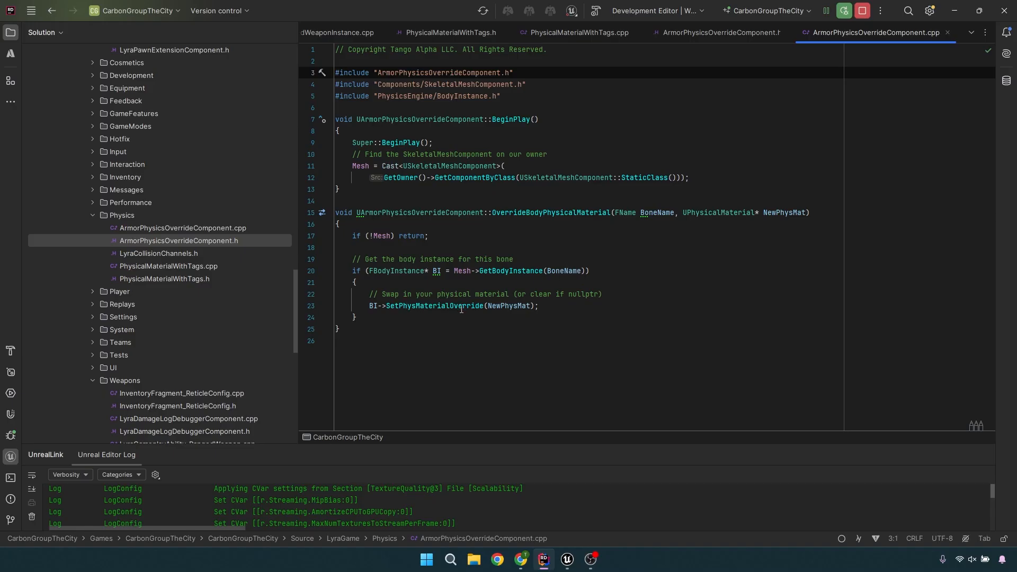
{"action": "mouse_move", "coordinate": [488, 295]}
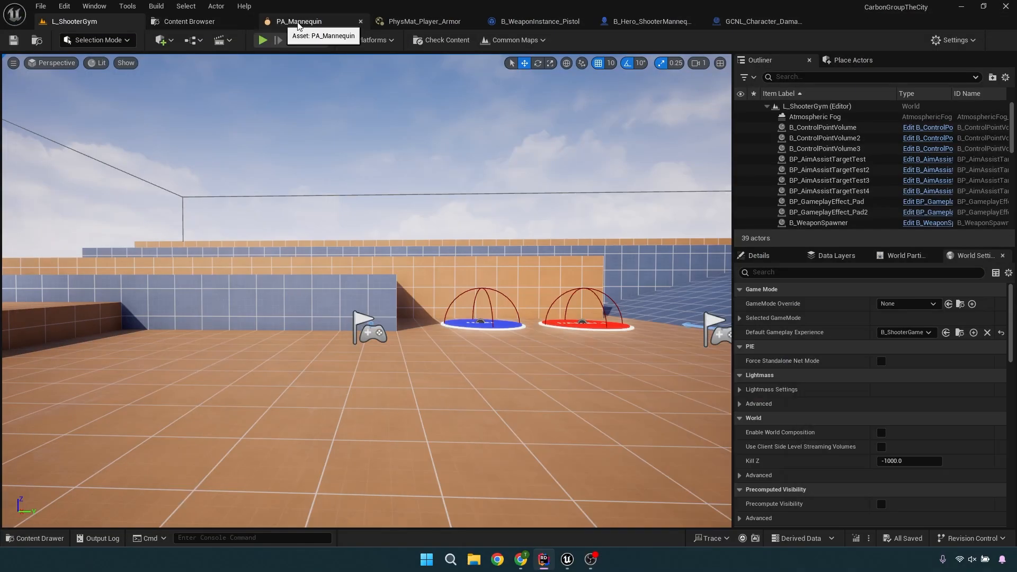
Select the head body in PA_Mannequin and view its Phys Material Override under Collision.
{"action": "left_click", "coordinate": [300, 21]}
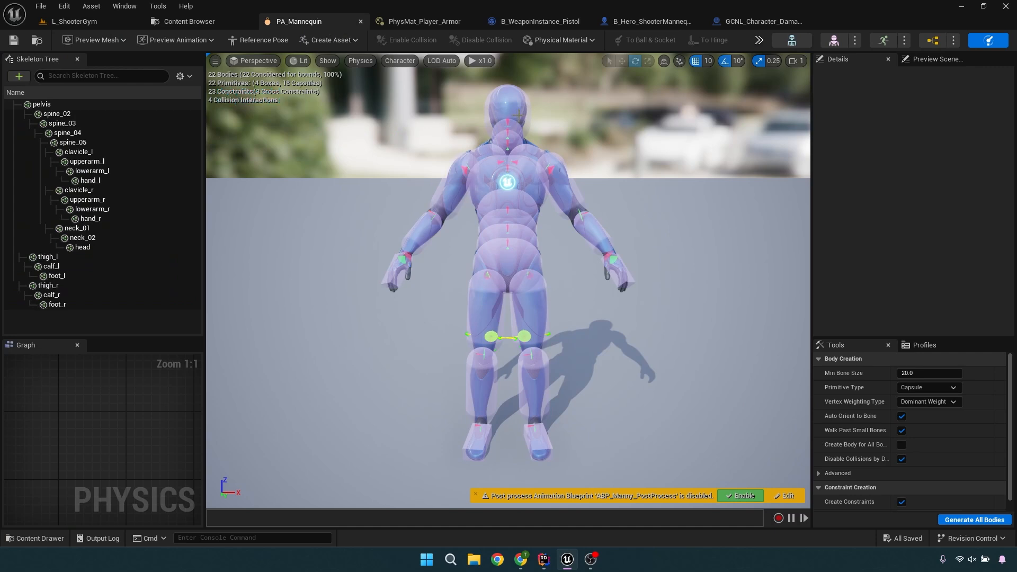
{"action": "mouse_move", "coordinate": [300, 21]}
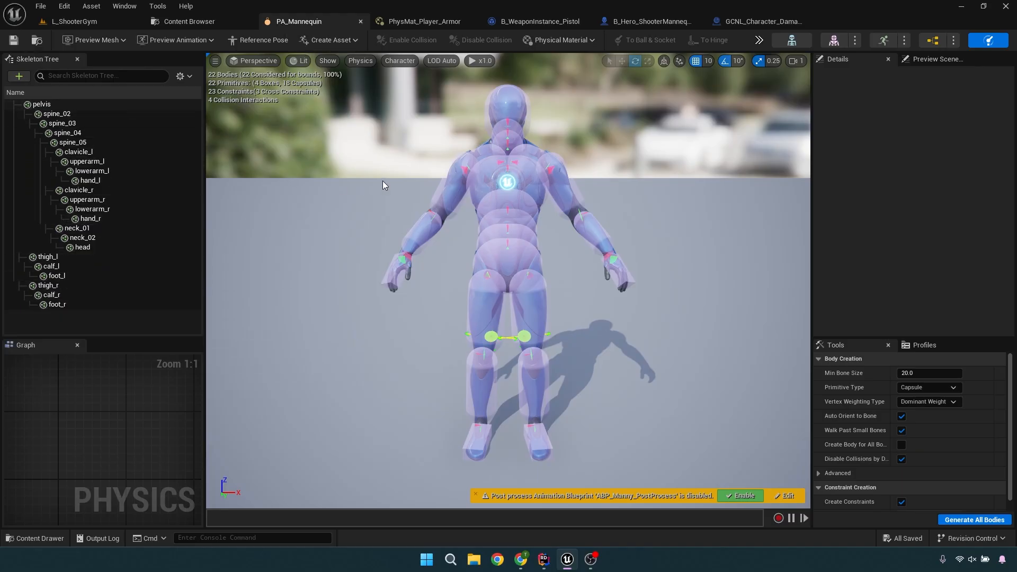
{"action": "left_click", "coordinate": [83, 247]}
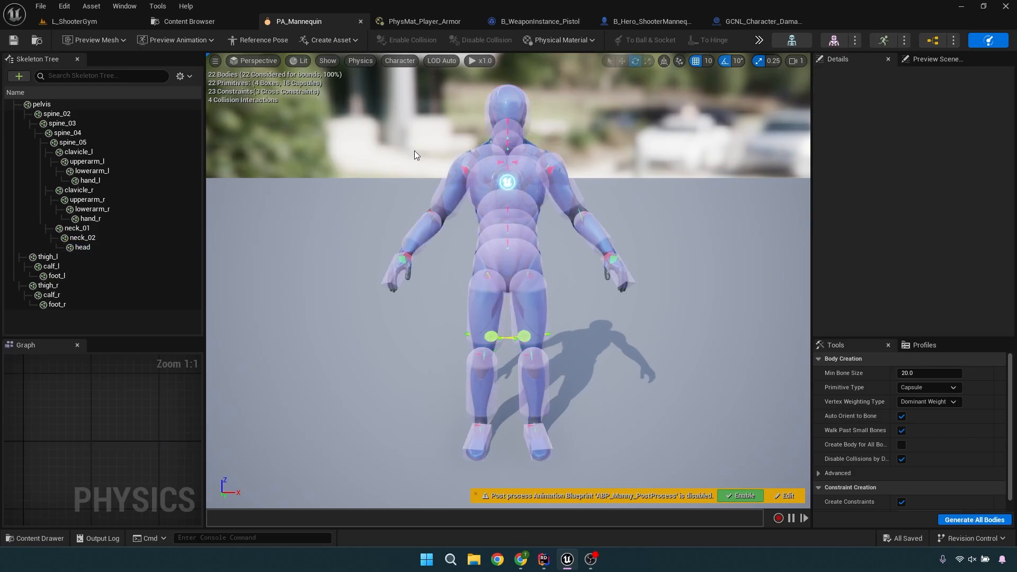
{"action": "left_click", "coordinate": [82, 247]}
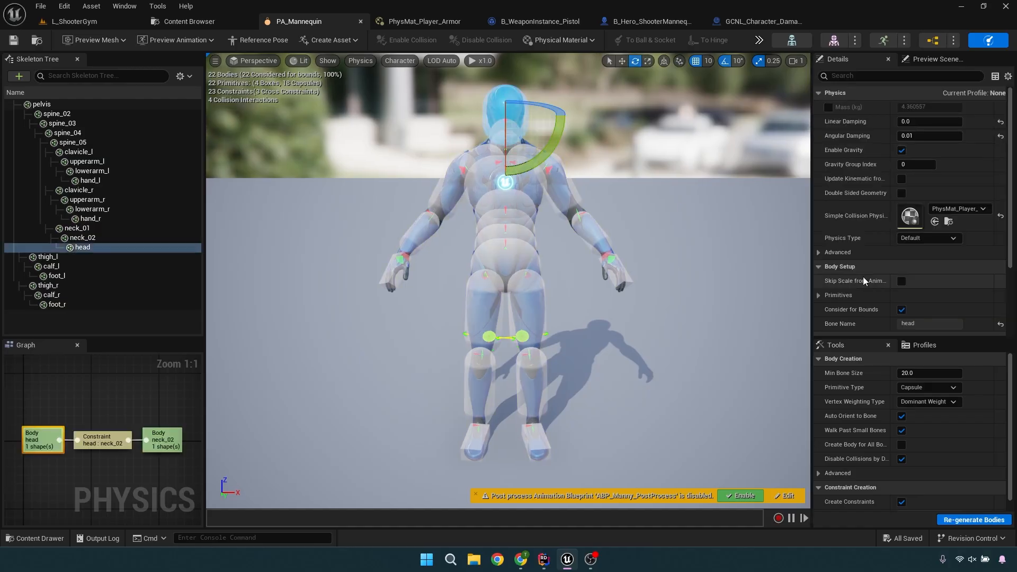
{"action": "scroll", "scroll_direction": "down", "scroll_amount": 3}
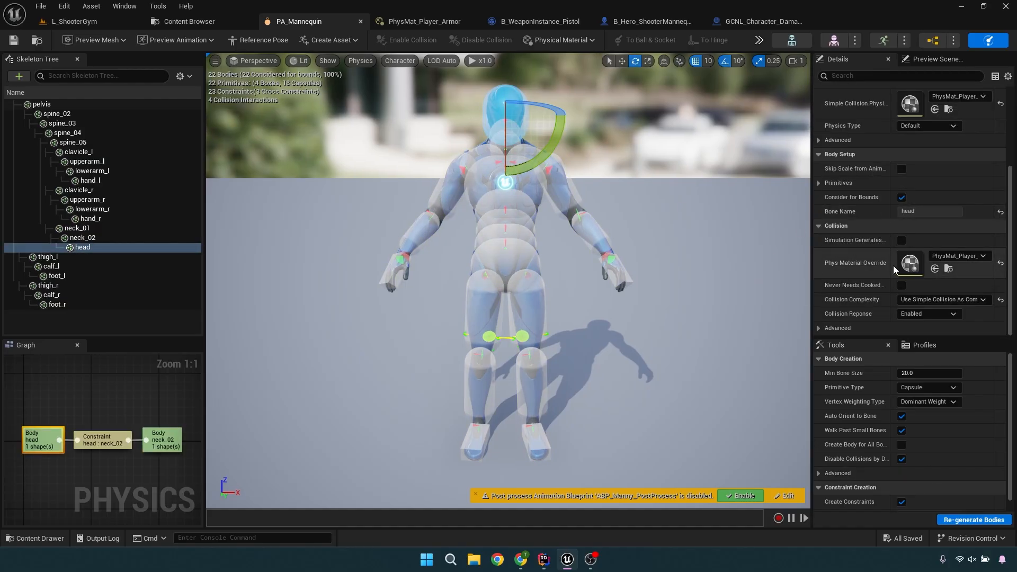
{"action": "mouse_move", "coordinate": [864, 275]}
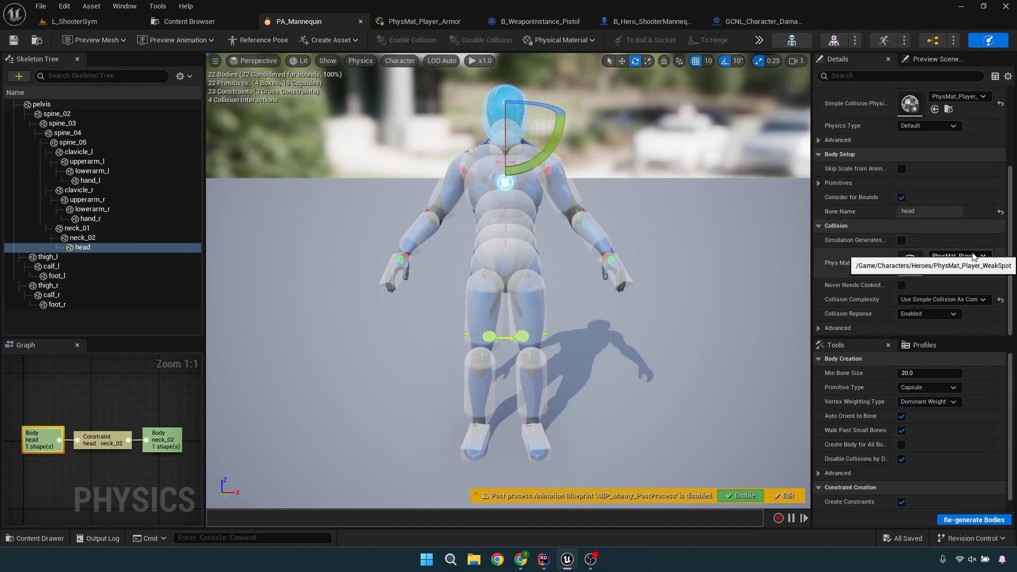
{"action": "mouse_move", "coordinate": [758, 153]}
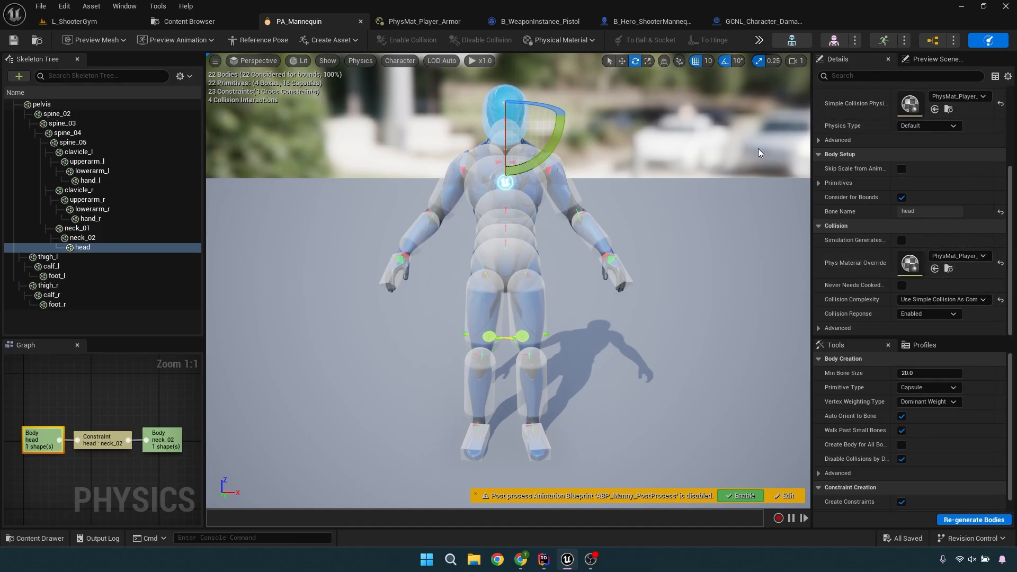
{"action": "mouse_move", "coordinate": [354, 31]}
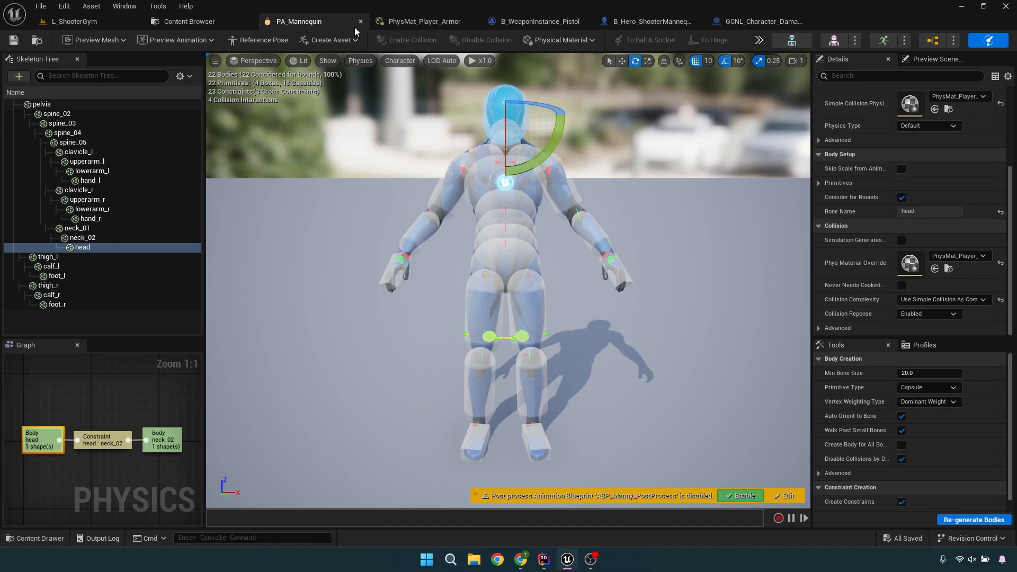
Switch between PhysMat_Player_Armor and the Content Browser's Characters/Heroes assets.
{"action": "left_click", "coordinate": [419, 22]}
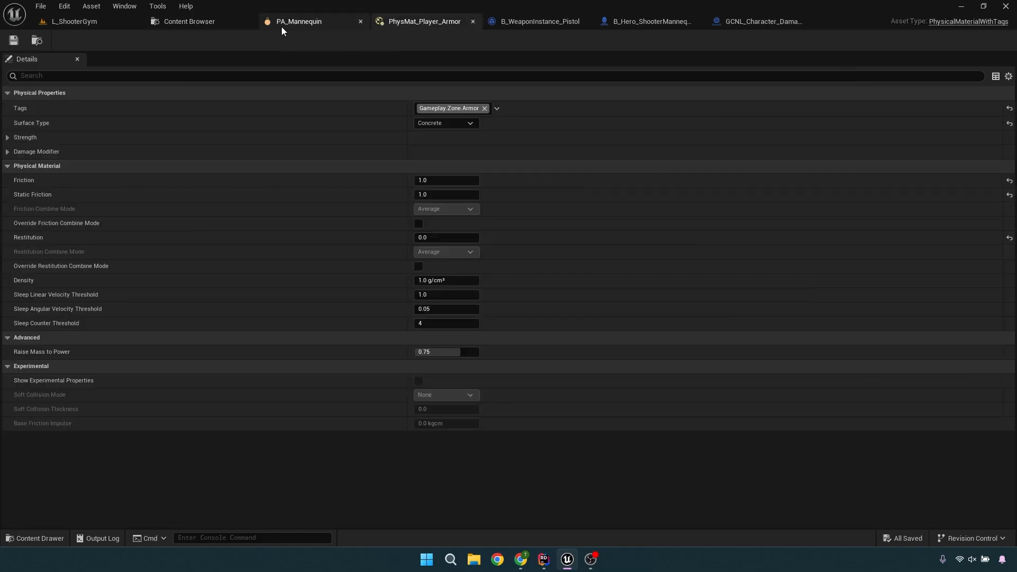
{"action": "left_click", "coordinate": [189, 21]}
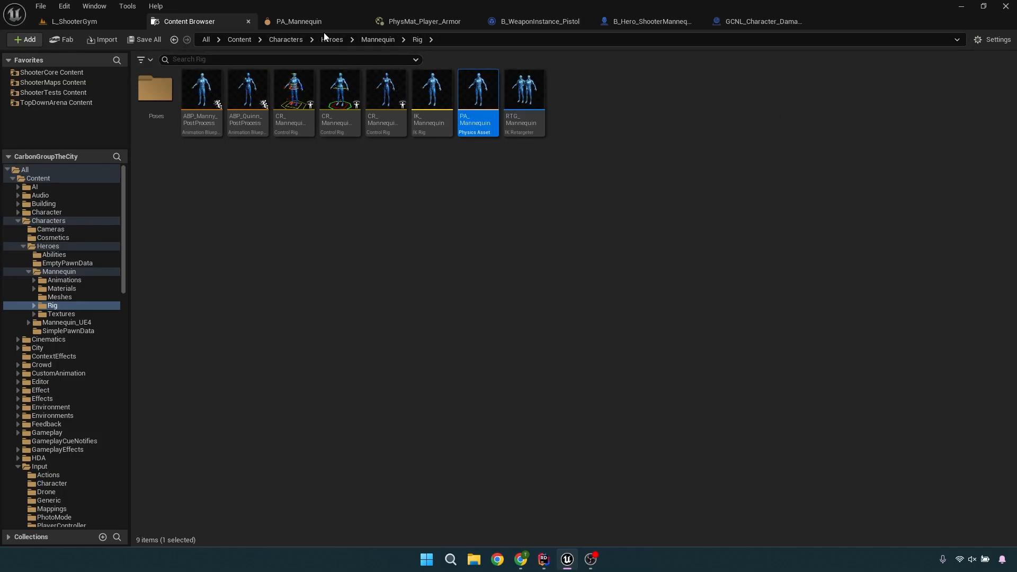
{"action": "left_click", "coordinate": [424, 21]}
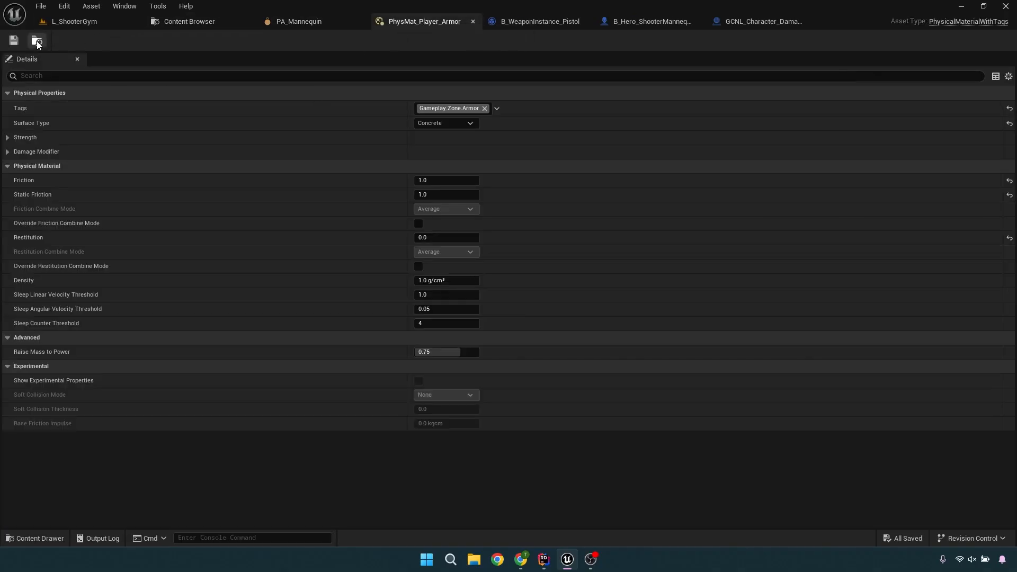
{"action": "left_click", "coordinate": [189, 21]}
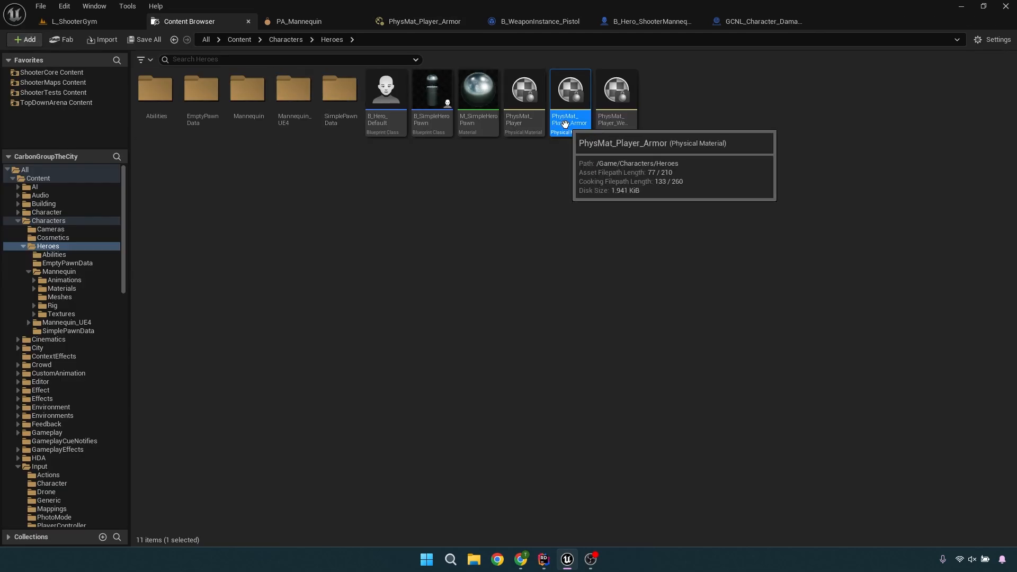
{"action": "mouse_move", "coordinate": [541, 146]}
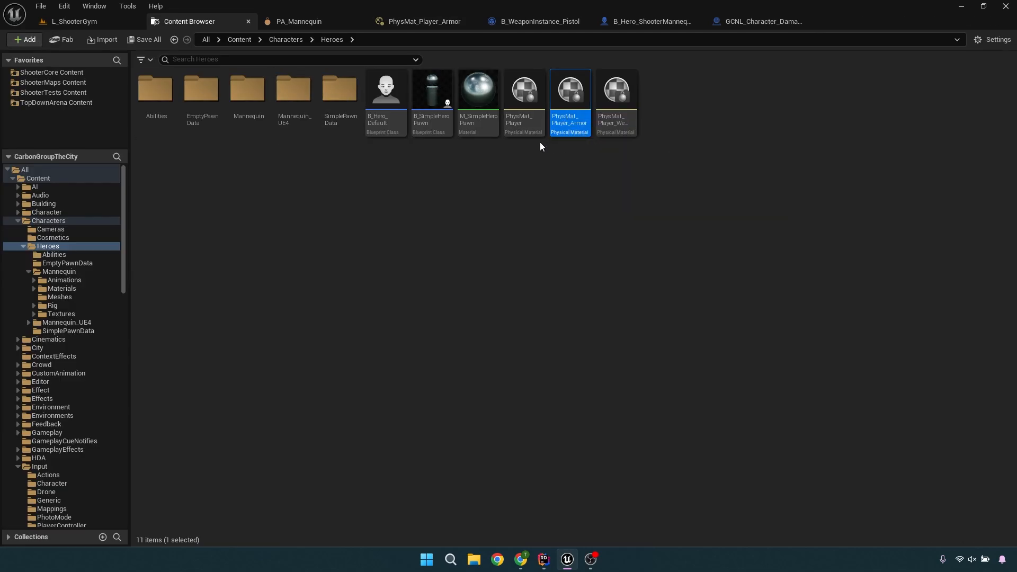
Select the hero physical materials, open PhysMat_Player_Armor and expand its Gameplay.Zone.Armor tag list.
{"action": "left_click", "coordinate": [522, 91]}
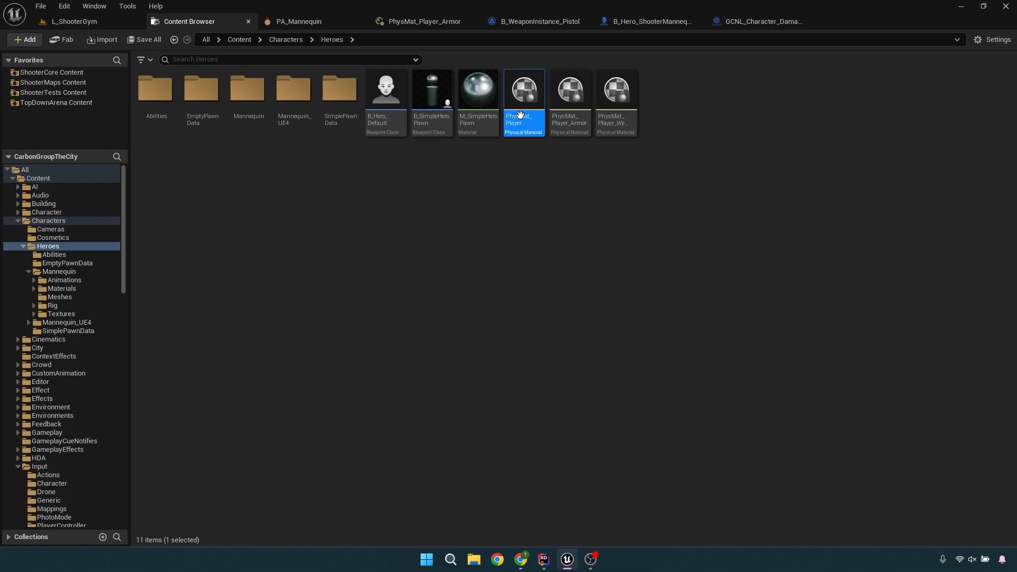
{"action": "left_click", "coordinate": [614, 103]}
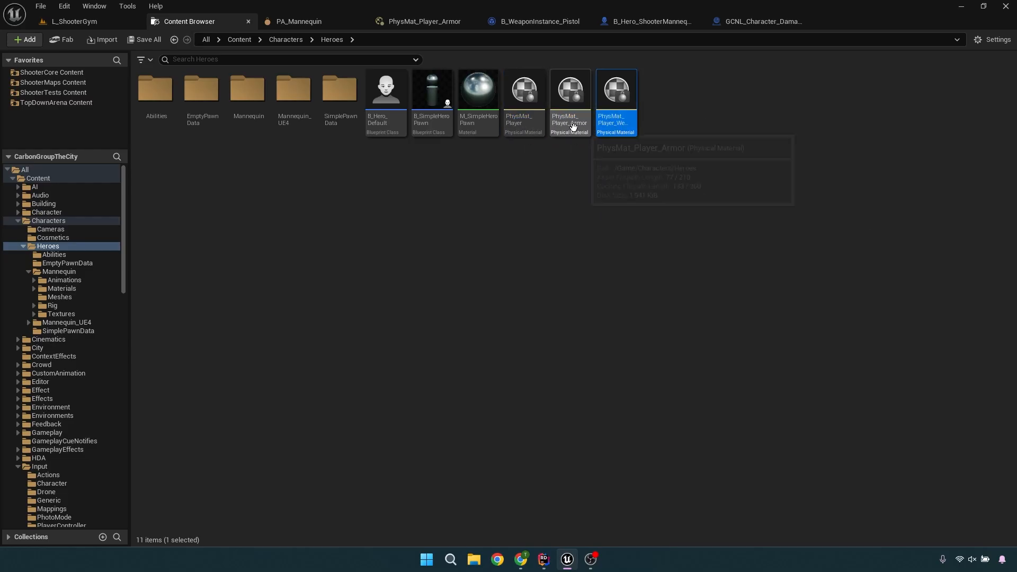
{"action": "double_click", "coordinate": [569, 89]}
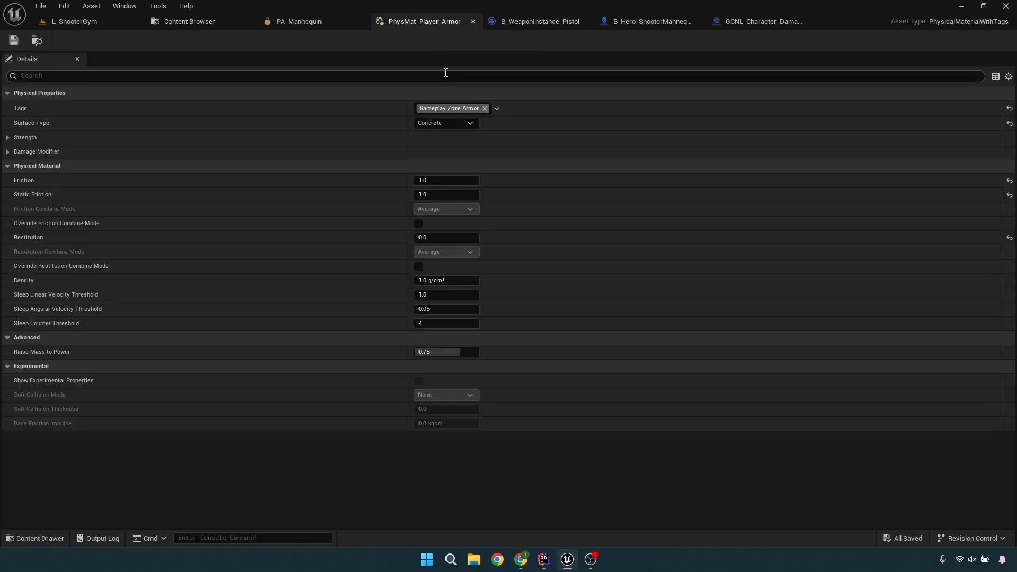
{"action": "mouse_move", "coordinate": [448, 108]}
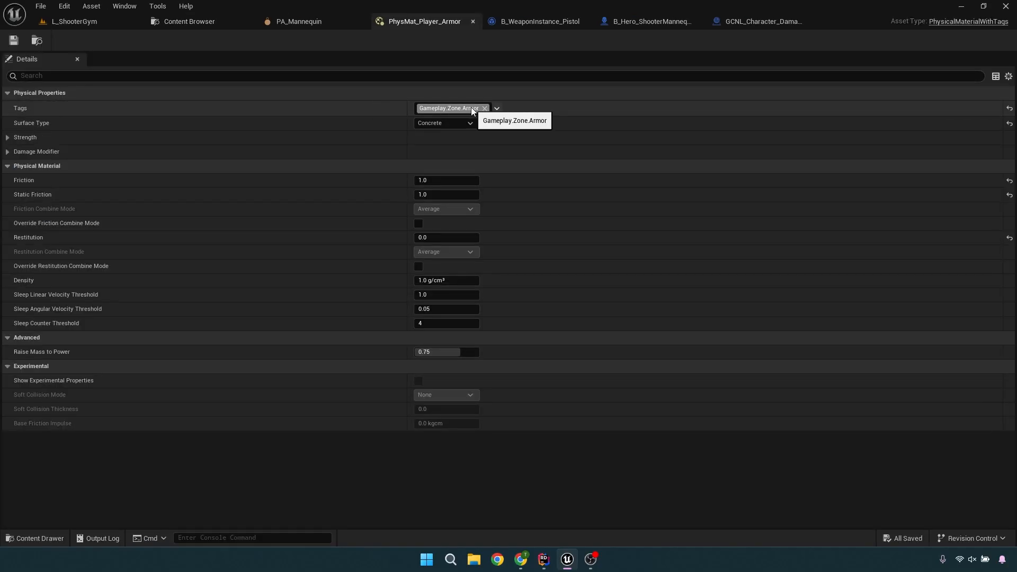
{"action": "left_click", "coordinate": [496, 108]}
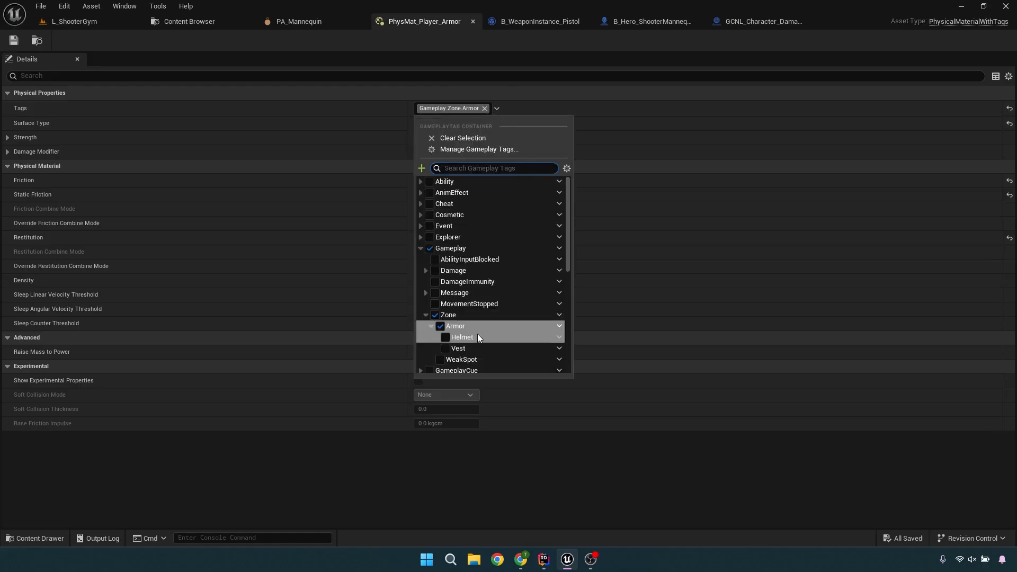
{"action": "mouse_move", "coordinate": [457, 349]}
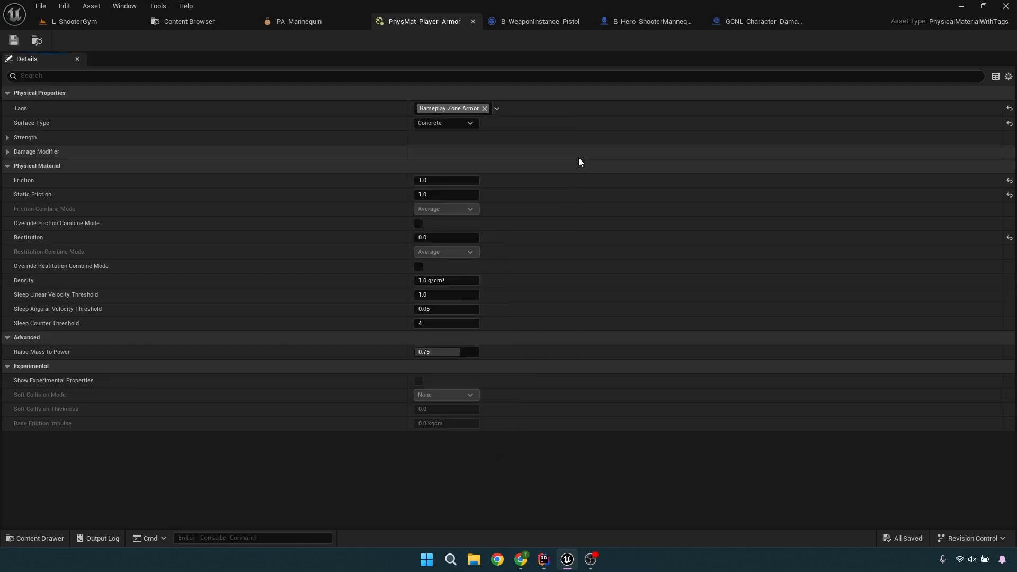
{"action": "mouse_move", "coordinate": [359, 16]}
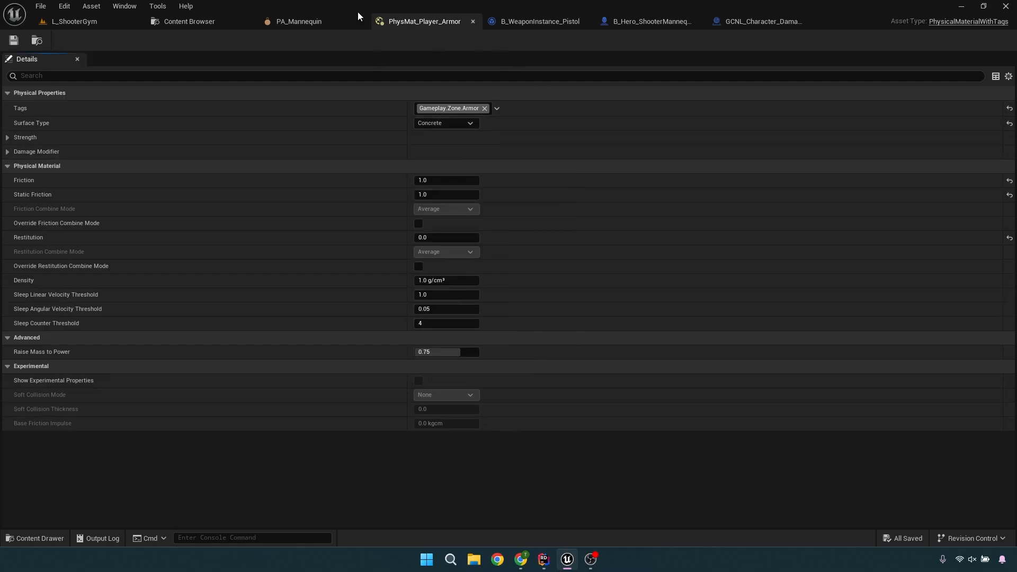
View B_WeaponInstance_Pistol defaults with Armor at 0.001 and WeakSpot at 2.0 damage multipliers.
{"action": "left_click", "coordinate": [537, 21]}
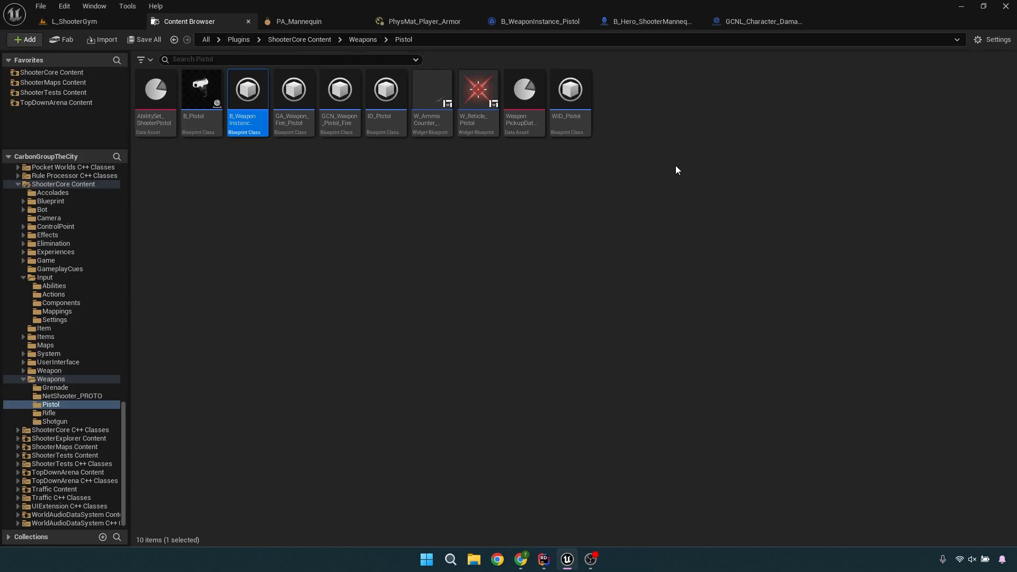
{"action": "mouse_move", "coordinate": [355, 60]}
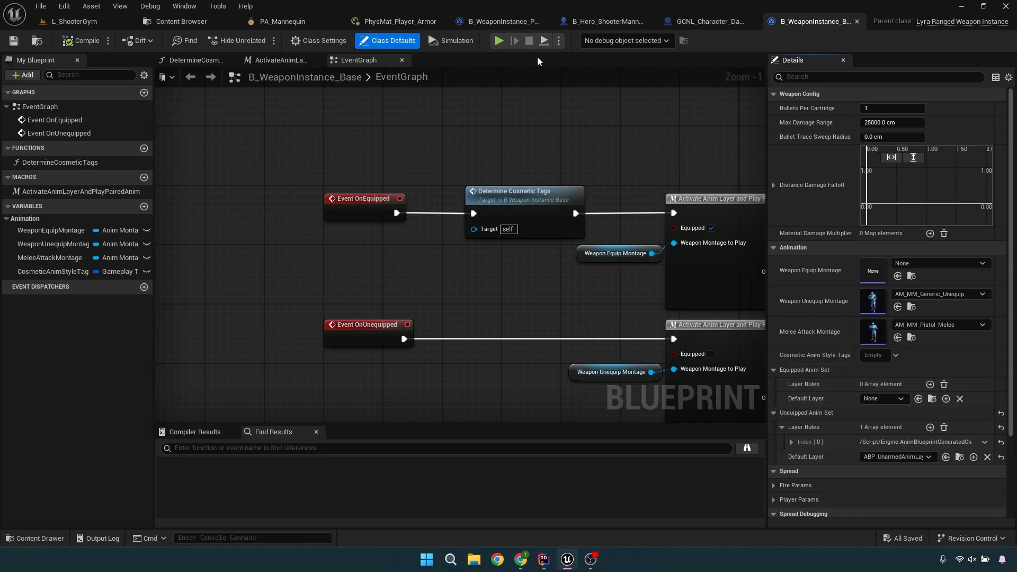
{"action": "mouse_move", "coordinate": [499, 21]}
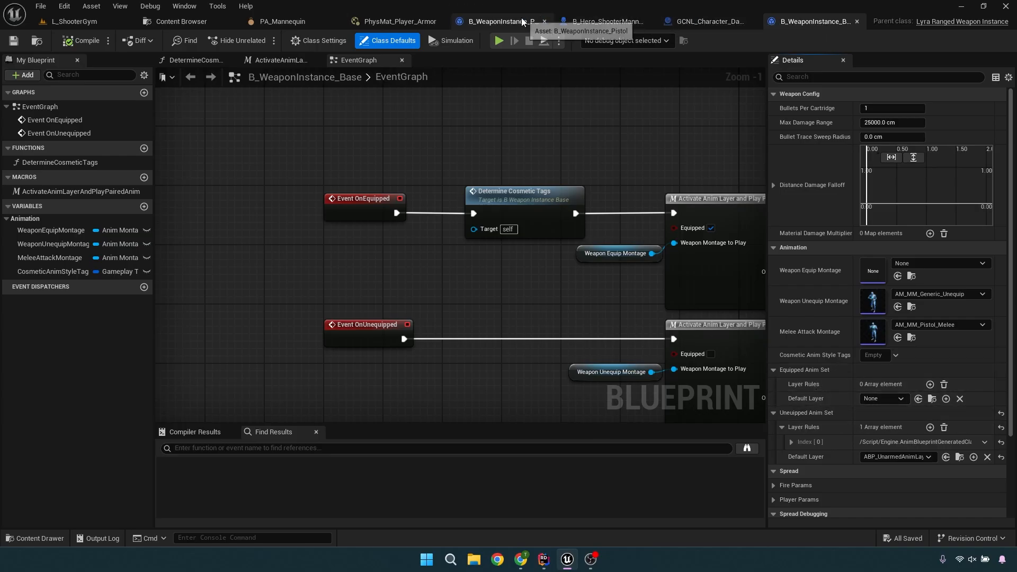
{"action": "left_click", "coordinate": [496, 21]}
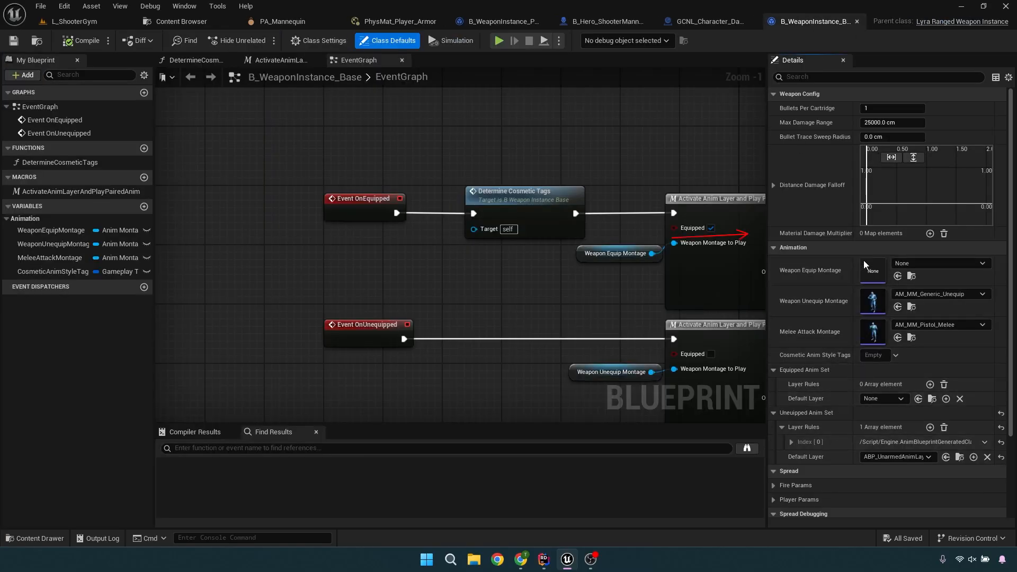
{"action": "scroll", "scroll_direction": "down", "scroll_amount": 3}
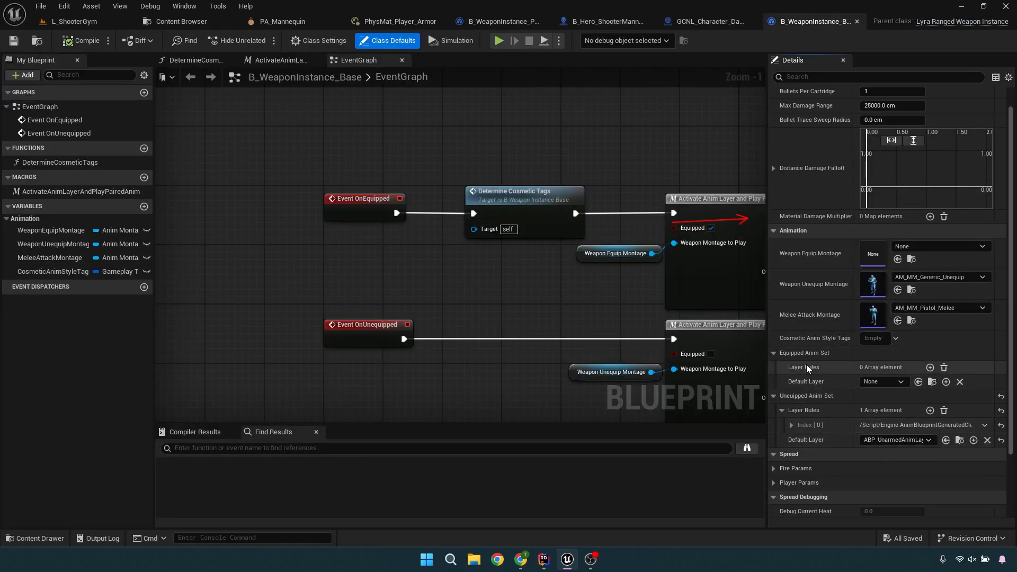
{"action": "scroll", "scroll_direction": "down", "scroll_amount": 3}
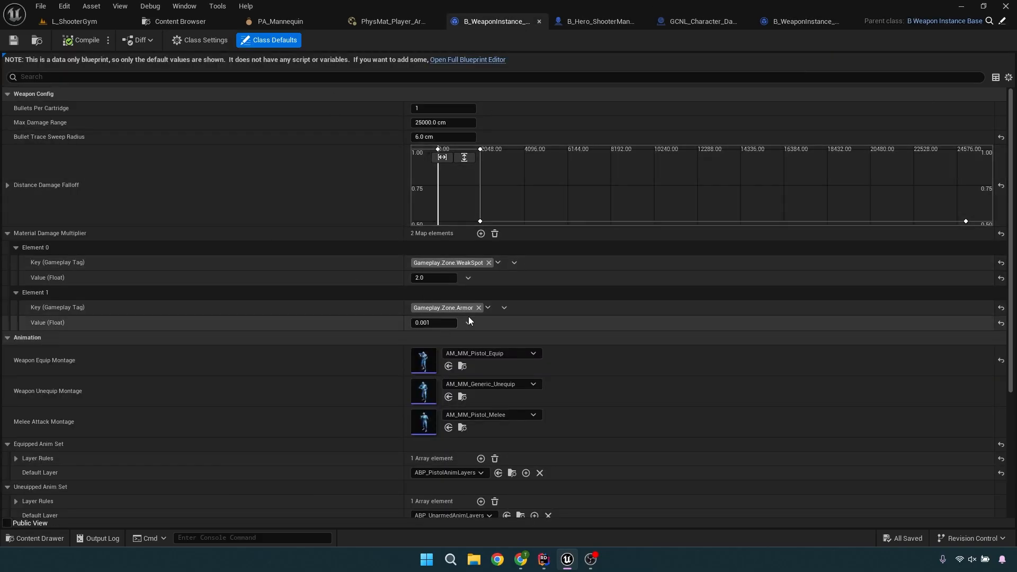
{"action": "mouse_move", "coordinate": [444, 308]}
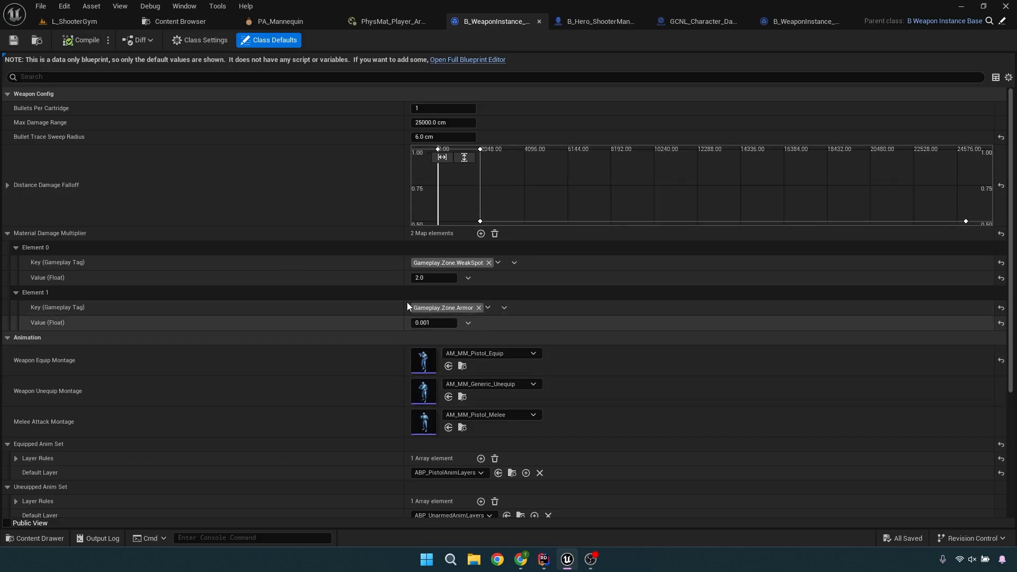
{"action": "mouse_move", "coordinate": [496, 22]}
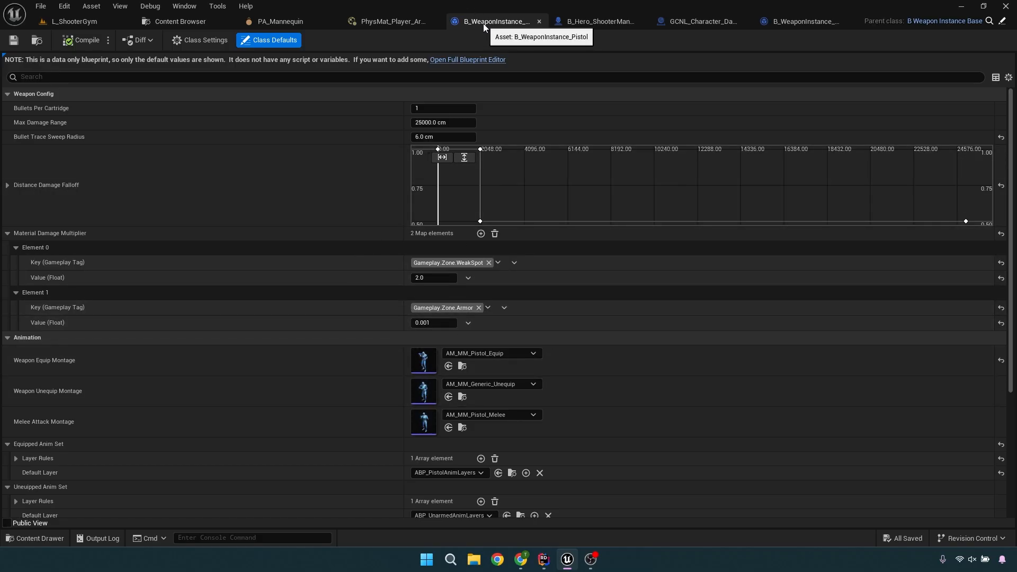
{"action": "mouse_move", "coordinate": [497, 36]}
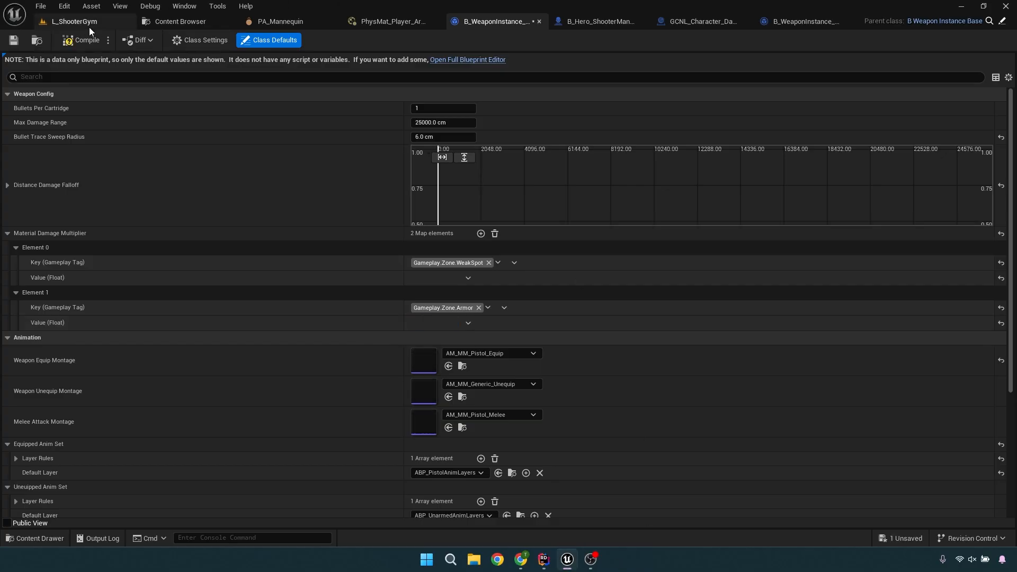
{"action": "left_click", "coordinate": [73, 21]}
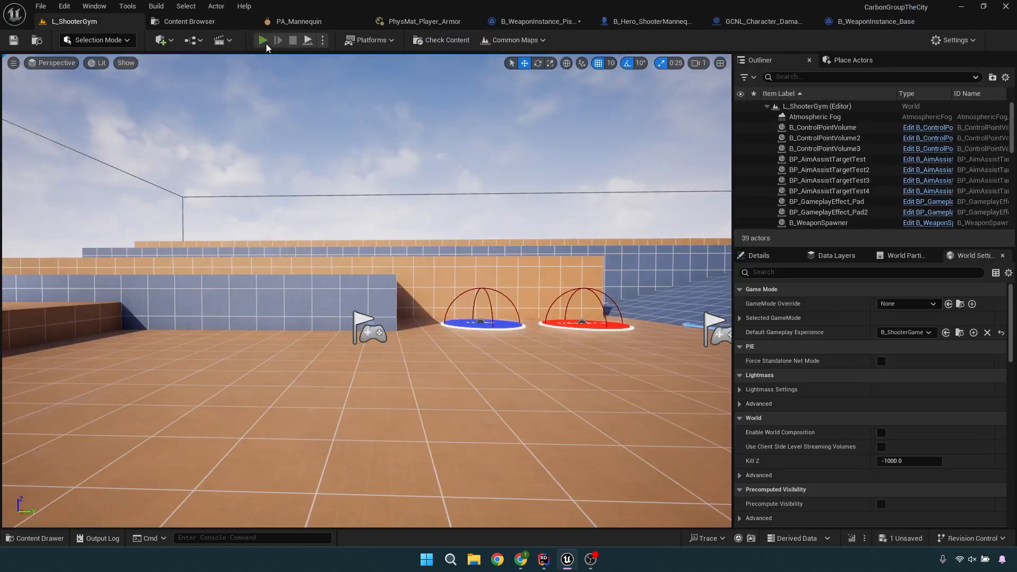
{"action": "left_click", "coordinate": [262, 40]}
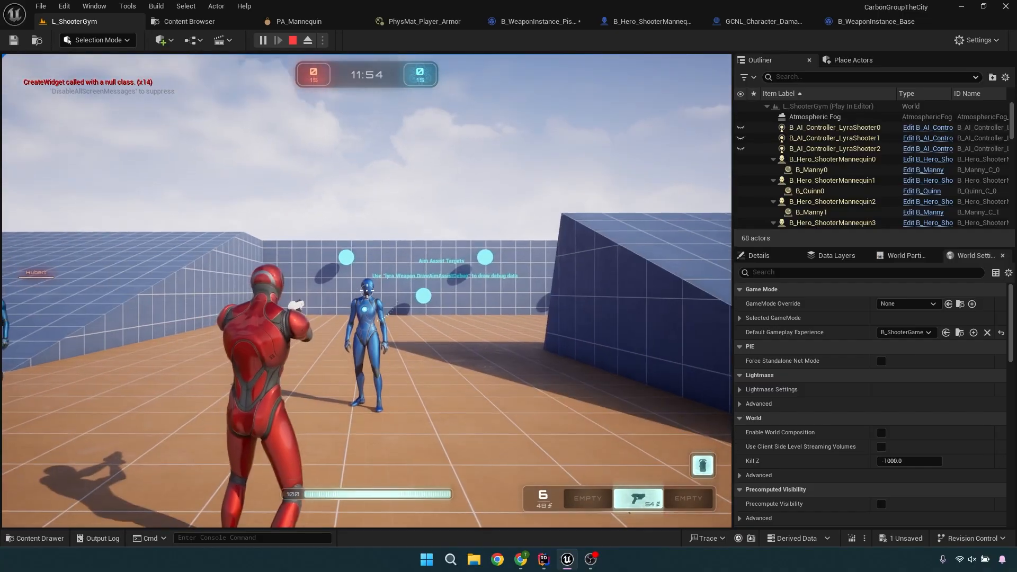
{"action": "left_click", "coordinate": [292, 40]}
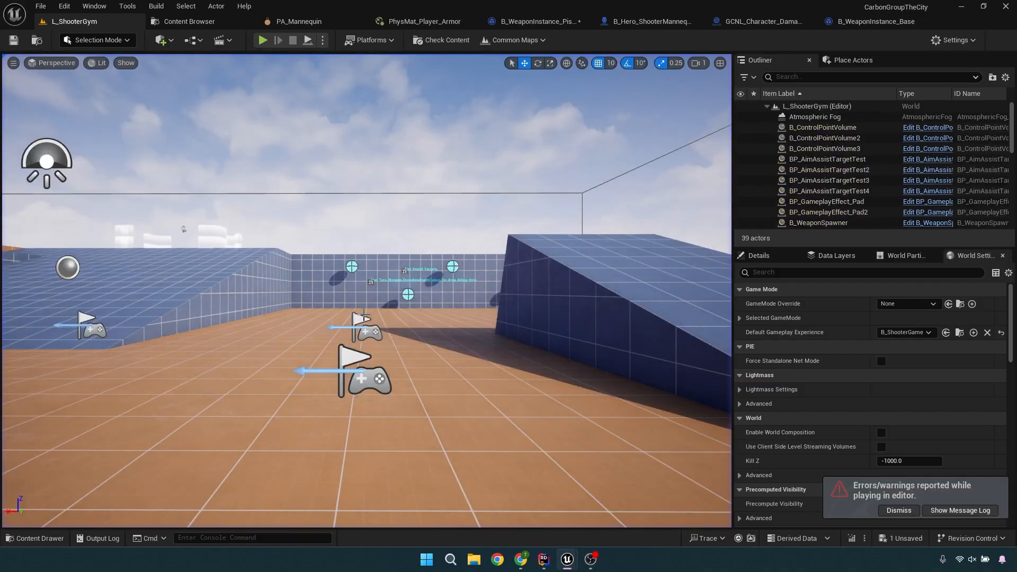
{"action": "left_click", "coordinate": [648, 21]}
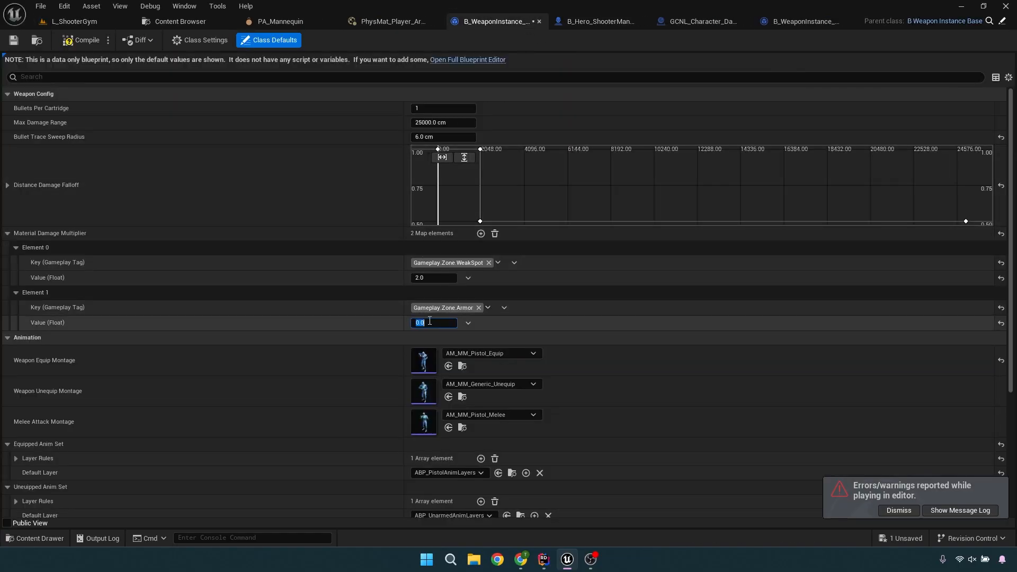
Enter 0.001 as the Gameplay.Zone.Armor Material Damage Multiplier value.
{"action": "type", "text": "0.001"}
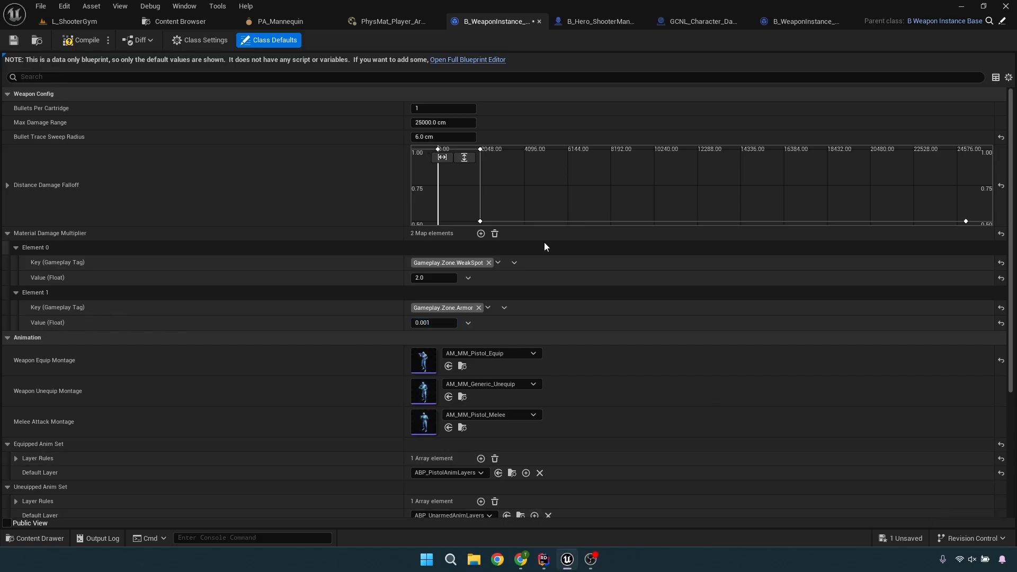
{"action": "mouse_move", "coordinate": [464, 309]}
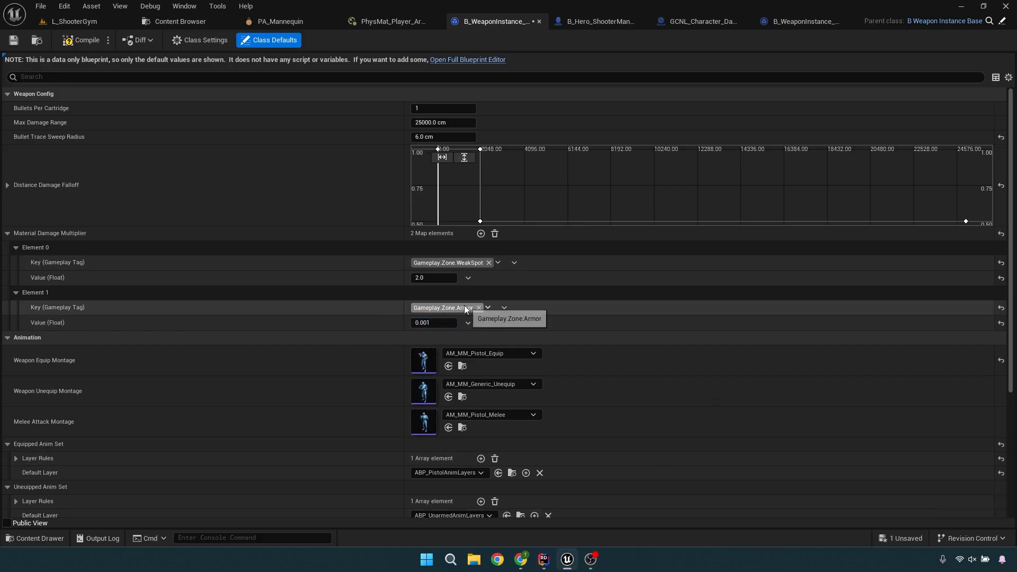
{"action": "mouse_move", "coordinate": [419, 322]}
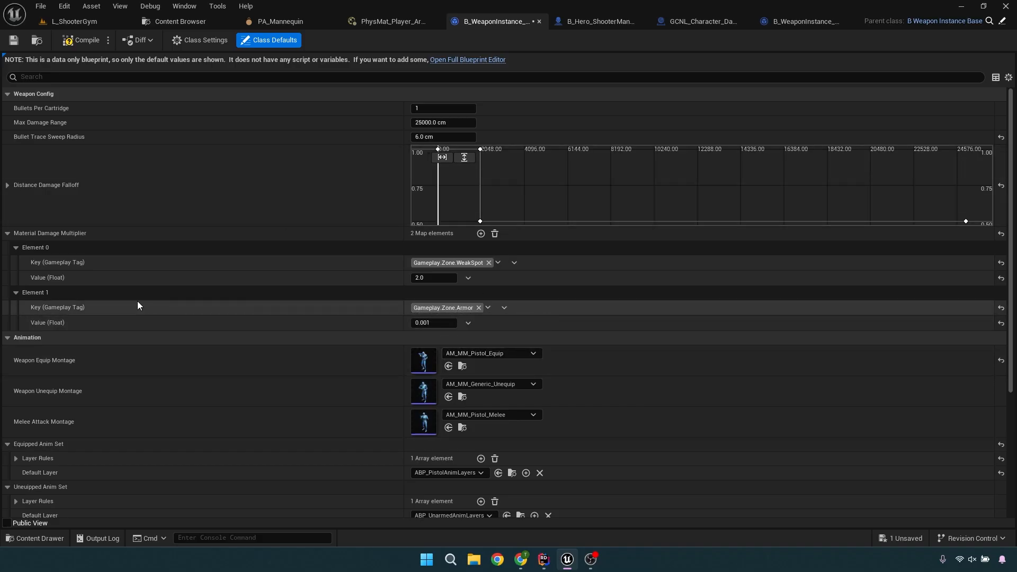
{"action": "mouse_move", "coordinate": [447, 345]}
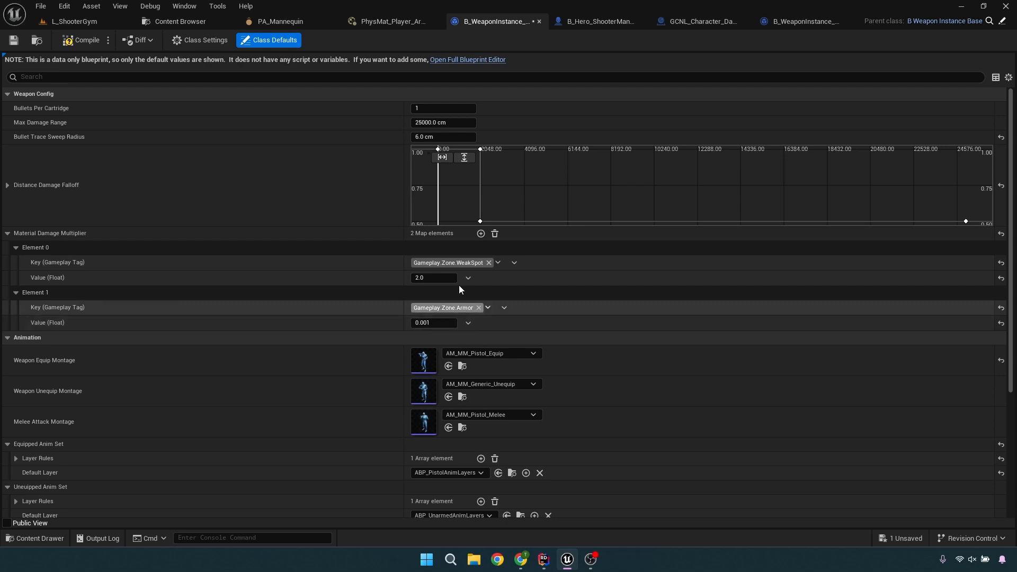
{"action": "mouse_move", "coordinate": [429, 106]}
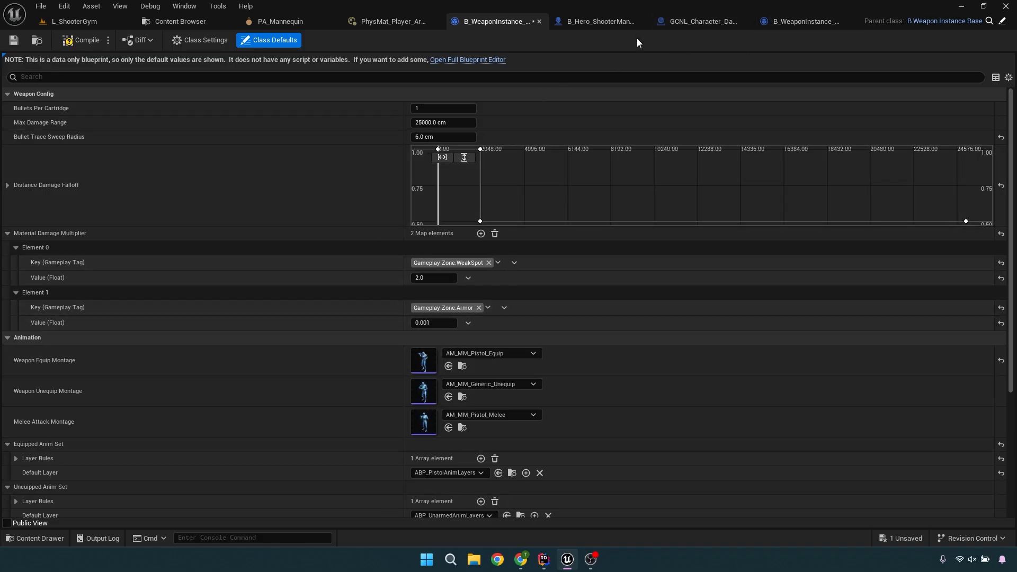
{"action": "mouse_move", "coordinate": [93, 73]}
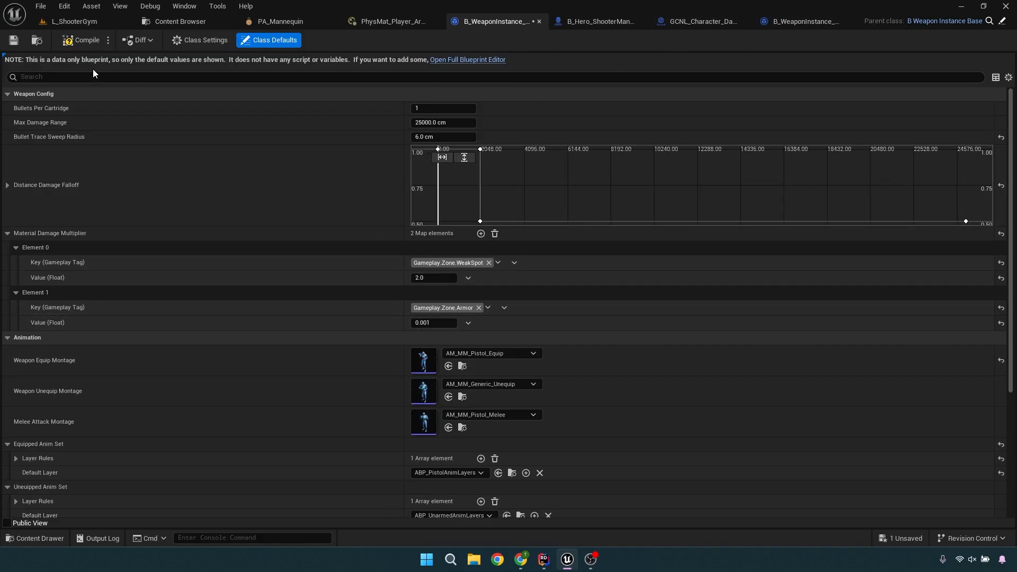
{"action": "mouse_move", "coordinate": [272, 358]}
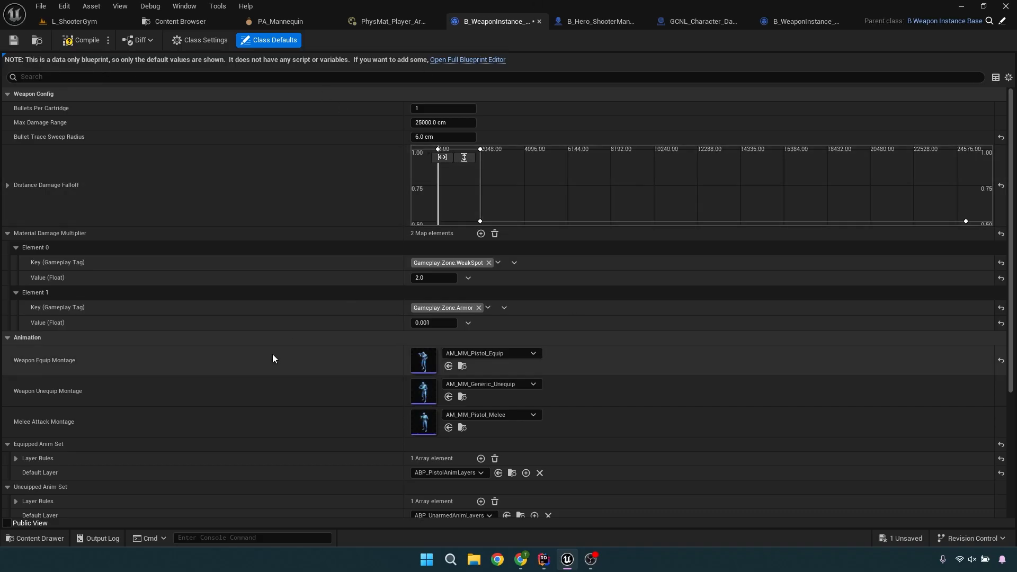
{"action": "left_click", "coordinate": [596, 21]}
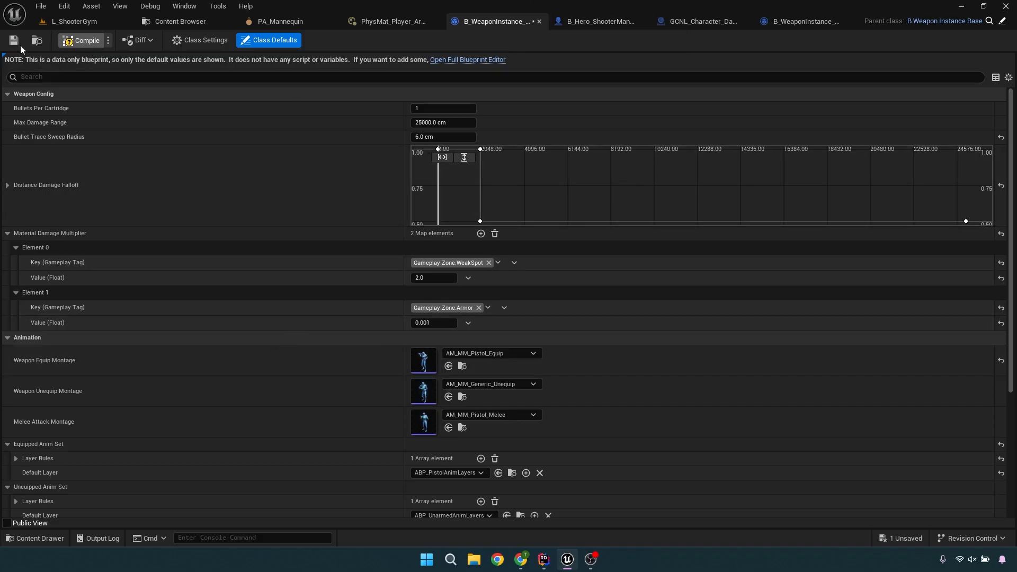
{"action": "left_click", "coordinate": [593, 21]}
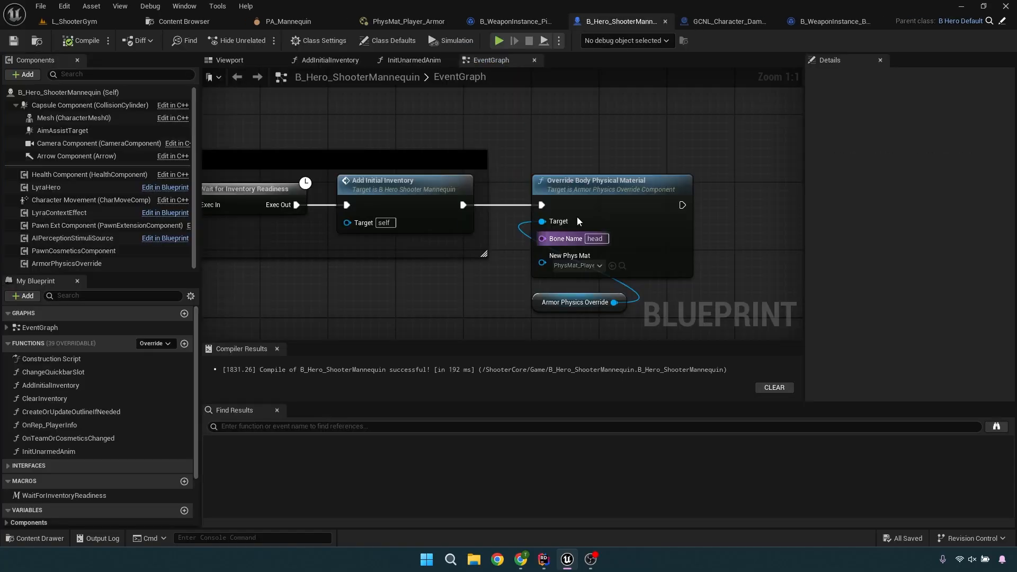
{"action": "scroll", "scroll_direction": "down", "scroll_amount": 3}
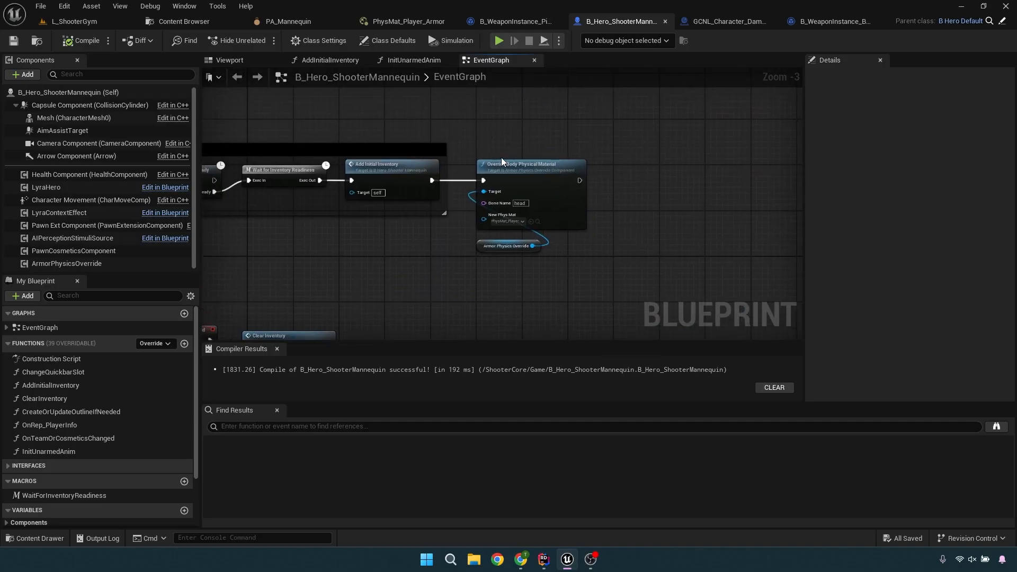
{"action": "mouse_move", "coordinate": [518, 135]}
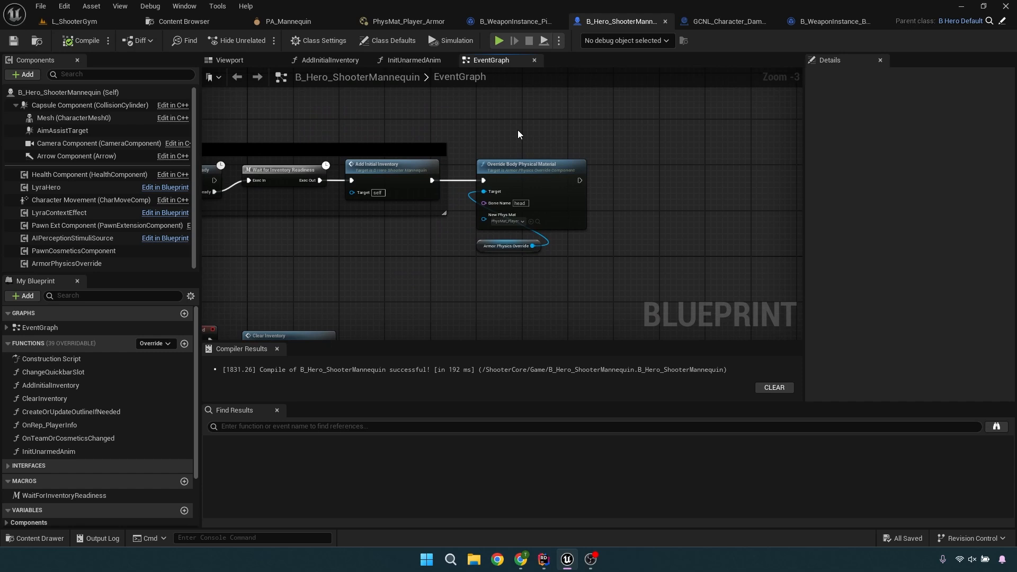
{"action": "mouse_move", "coordinate": [458, 125]}
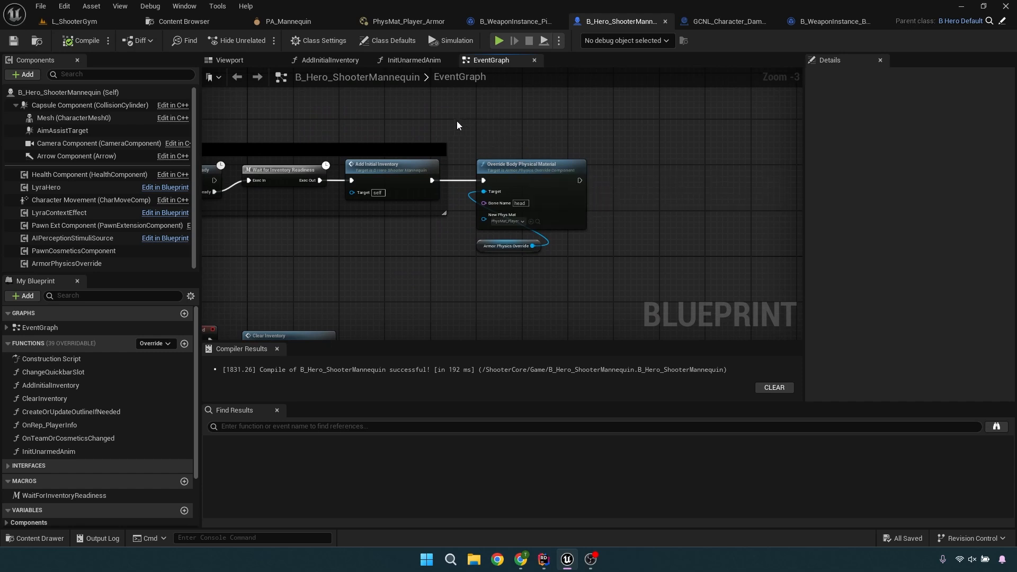
{"action": "mouse_move", "coordinate": [620, 22]}
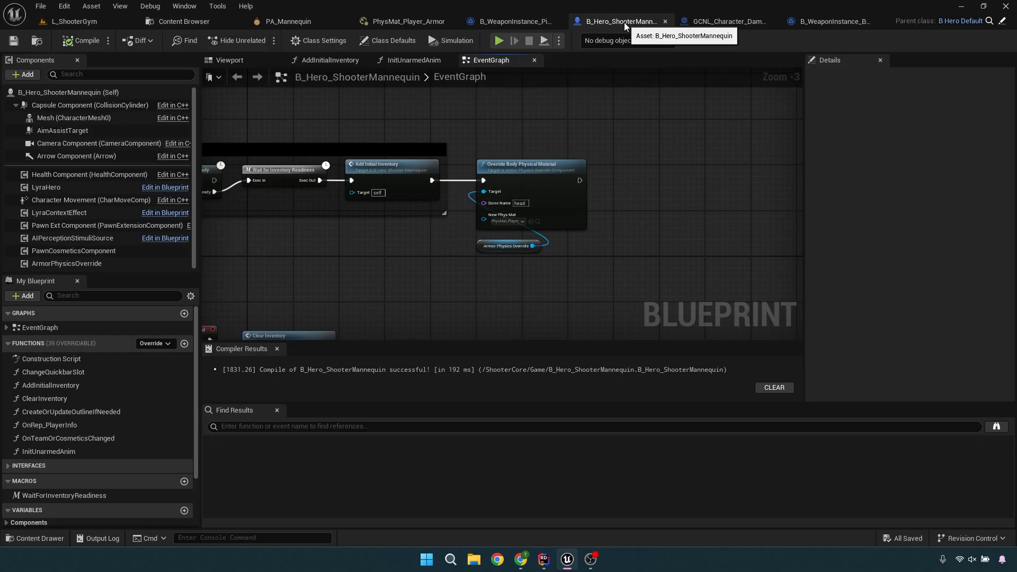
{"action": "mouse_move", "coordinate": [609, 70]}
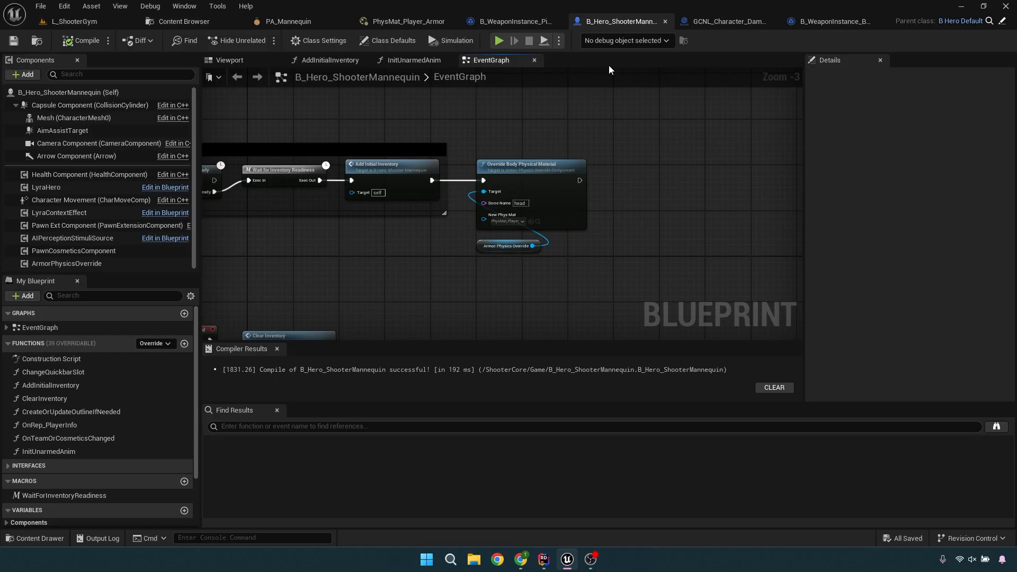
{"action": "mouse_move", "coordinate": [508, 161]}
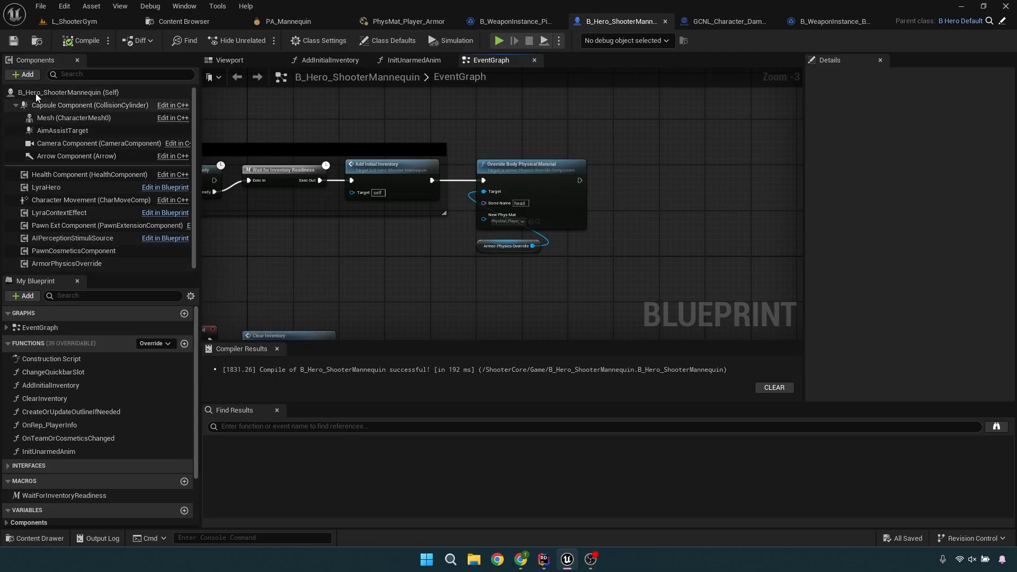
Search components for 'armor', inspect the Armor Physics Override details, then switch to PA_Mannequin.
{"action": "left_click", "coordinate": [22, 74]}
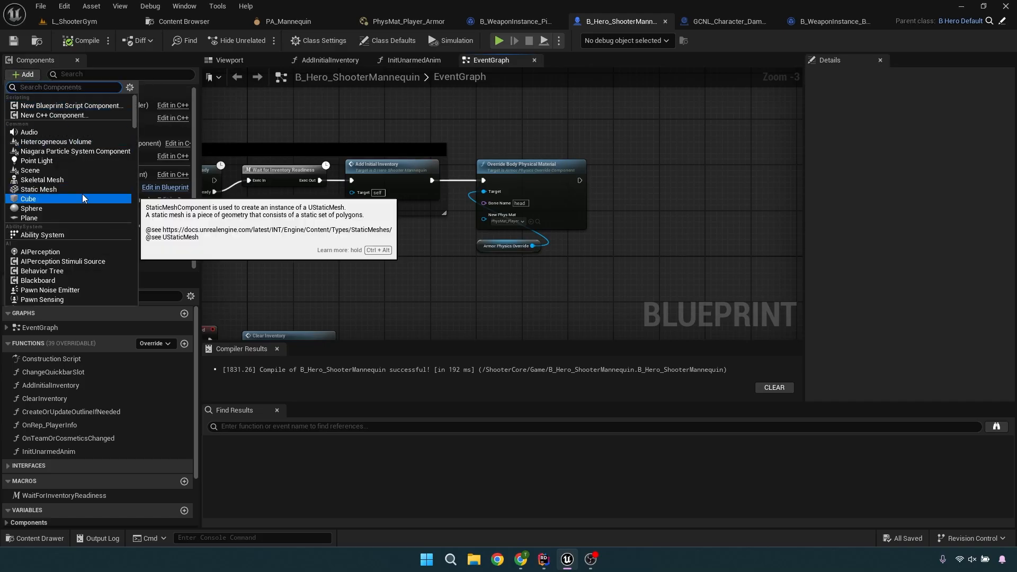
{"action": "type", "text": "armor"}
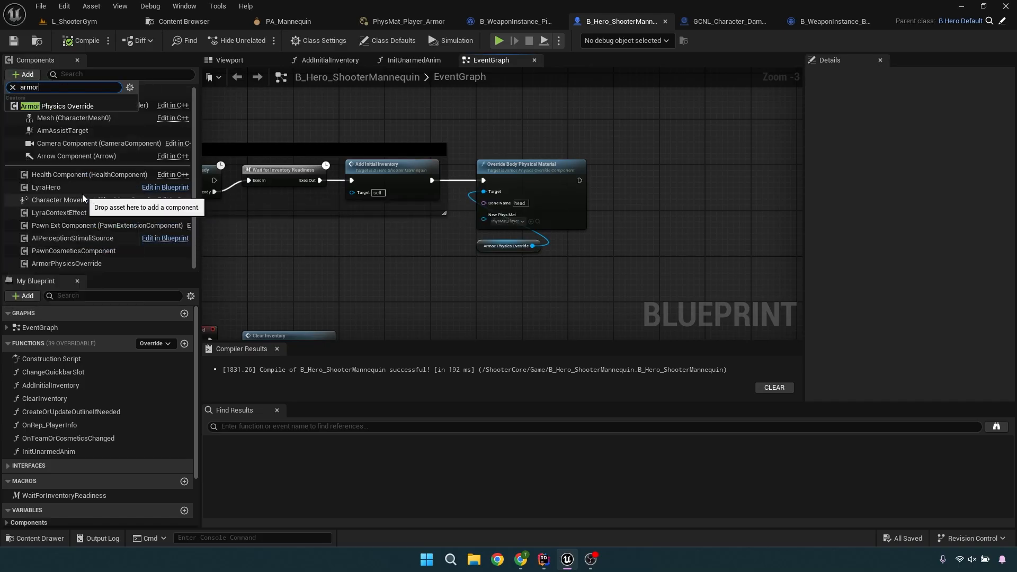
{"action": "left_click", "coordinate": [12, 88]}
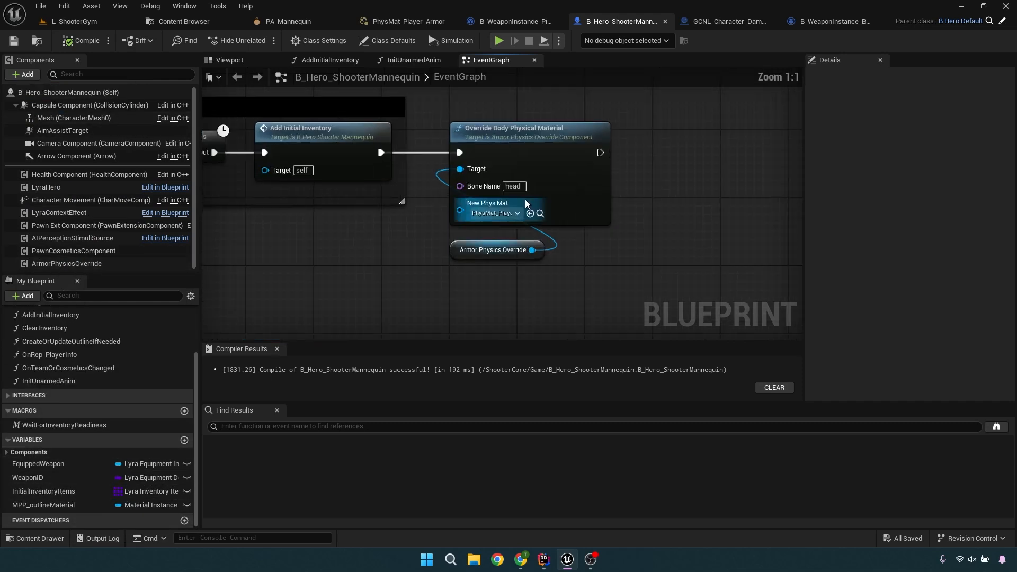
{"action": "left_click", "coordinate": [495, 250]}
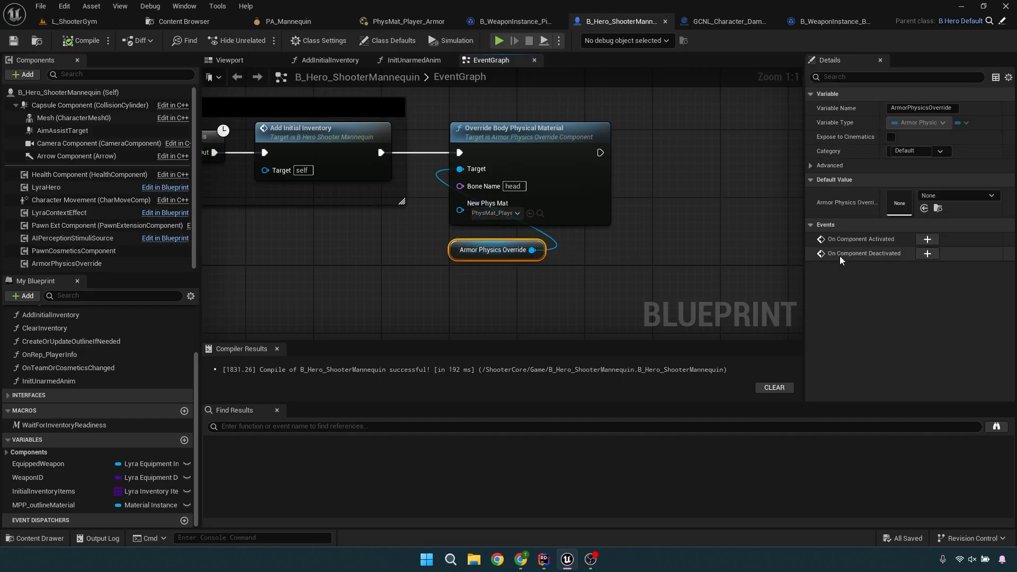
{"action": "mouse_move", "coordinate": [496, 249]}
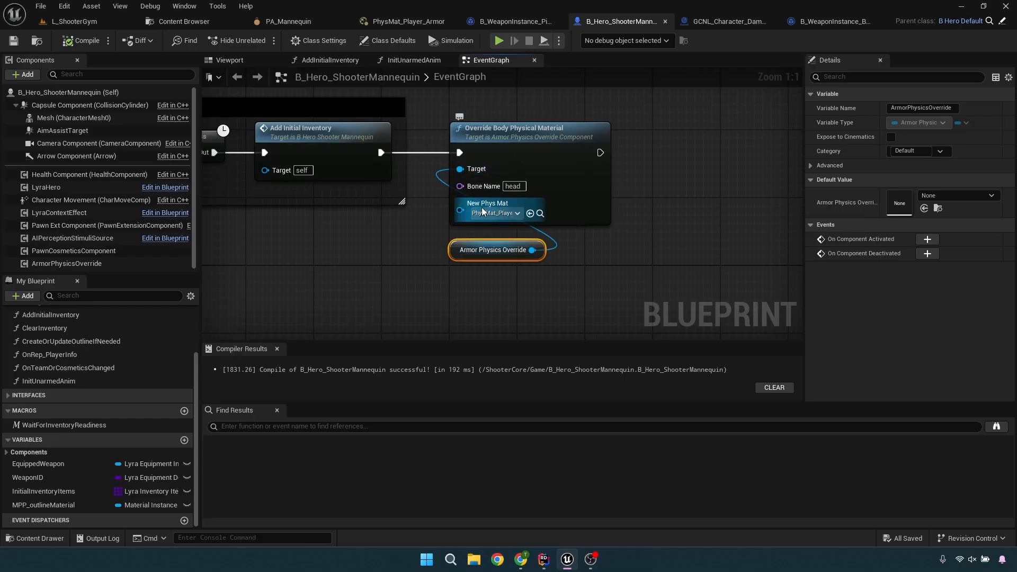
{"action": "mouse_move", "coordinate": [492, 212]}
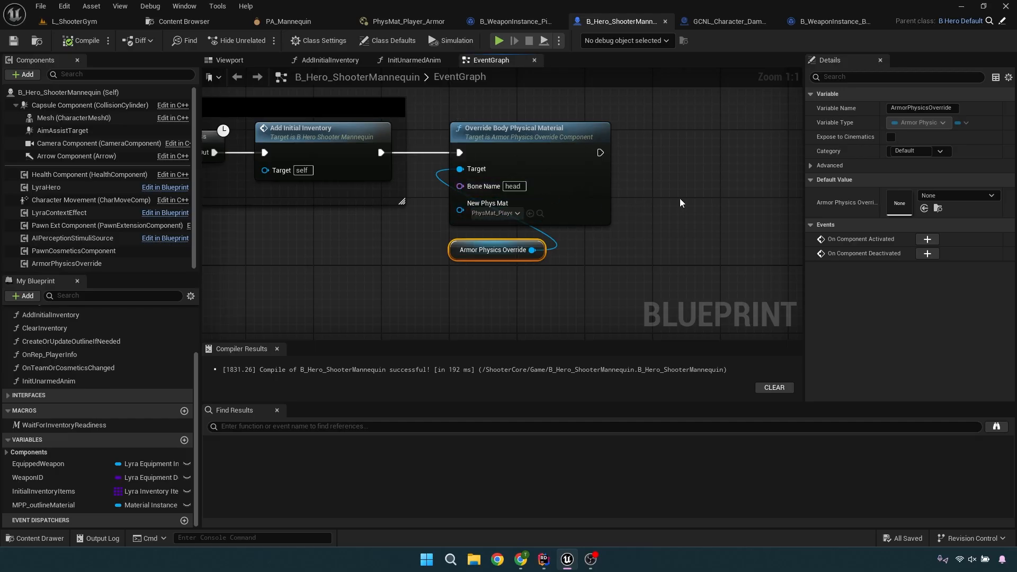
{"action": "left_click", "coordinate": [287, 21]}
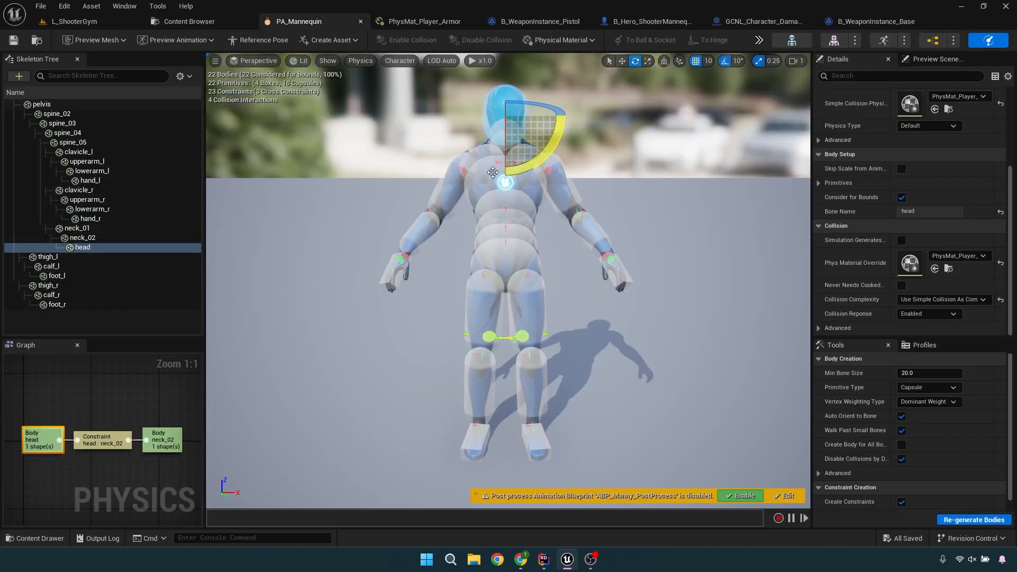
Inspect the lowerarm_l body's collision settings, then view the GCNL_Character_DamageTaken On Execute graph.
{"action": "left_click", "coordinate": [73, 141]}
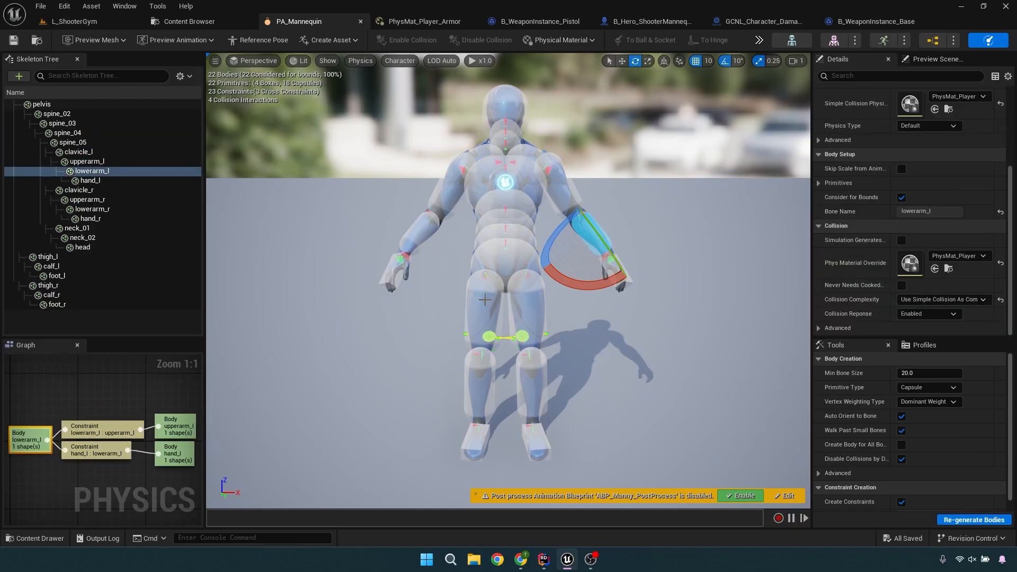
{"action": "left_click", "coordinate": [57, 114]}
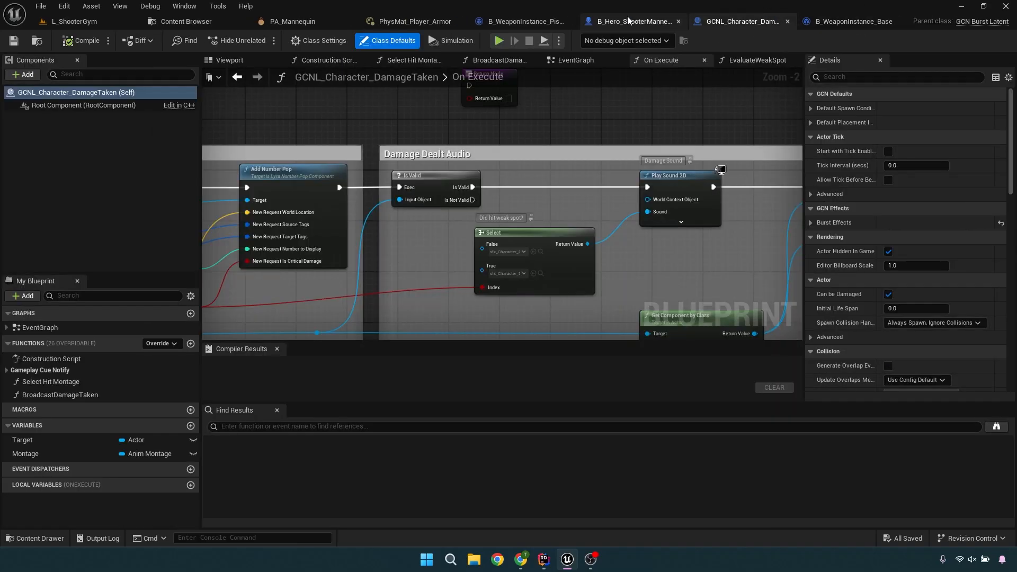
{"action": "left_click", "coordinate": [629, 21]}
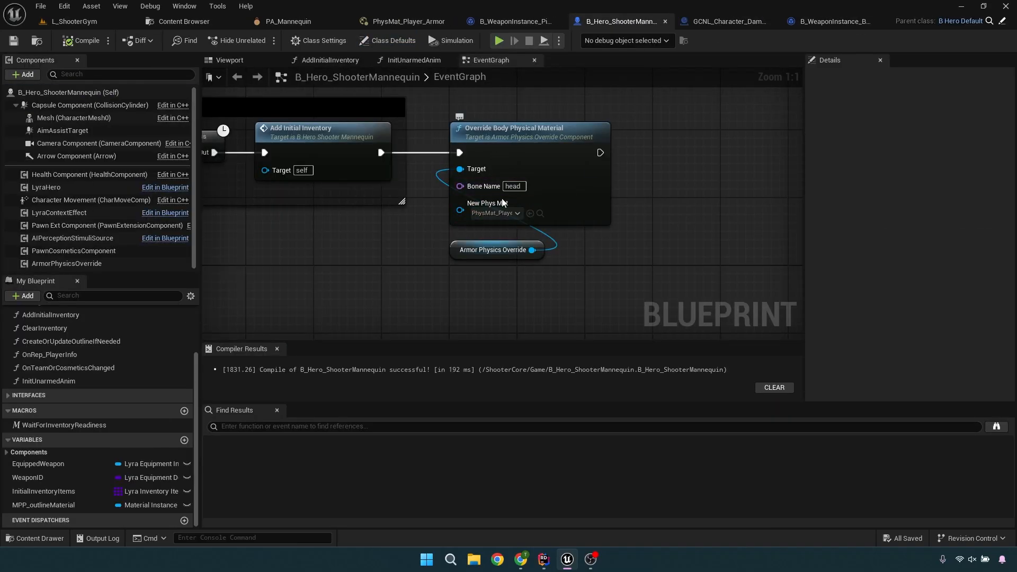
{"action": "left_click", "coordinate": [495, 213]}
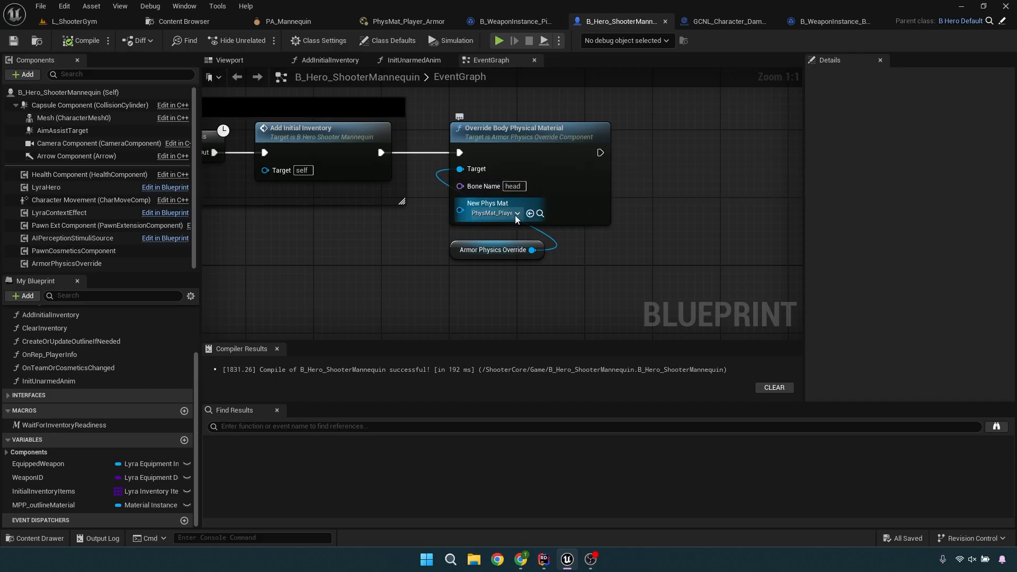
{"action": "mouse_move", "coordinate": [701, 34]}
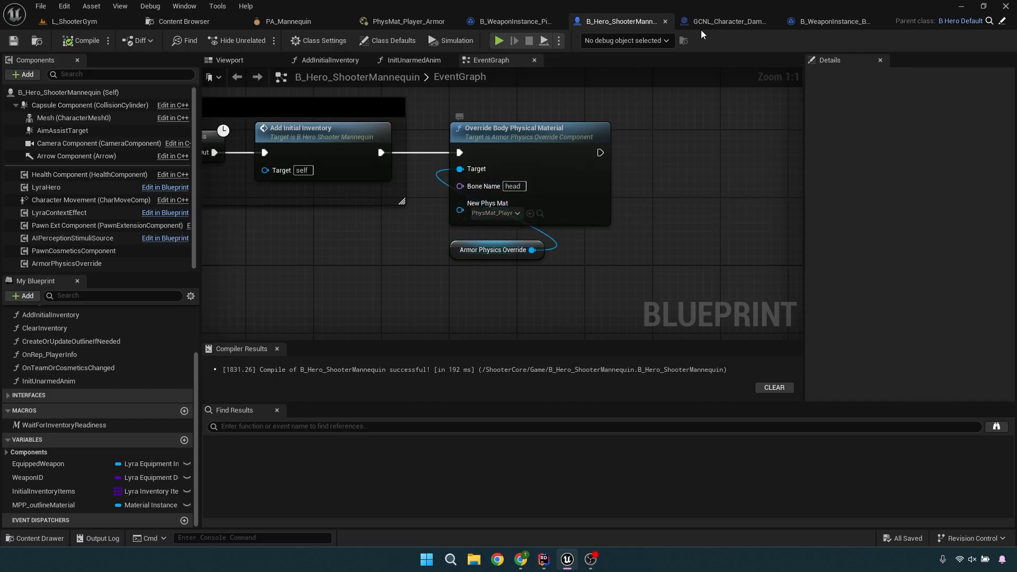
{"action": "left_click", "coordinate": [728, 21]}
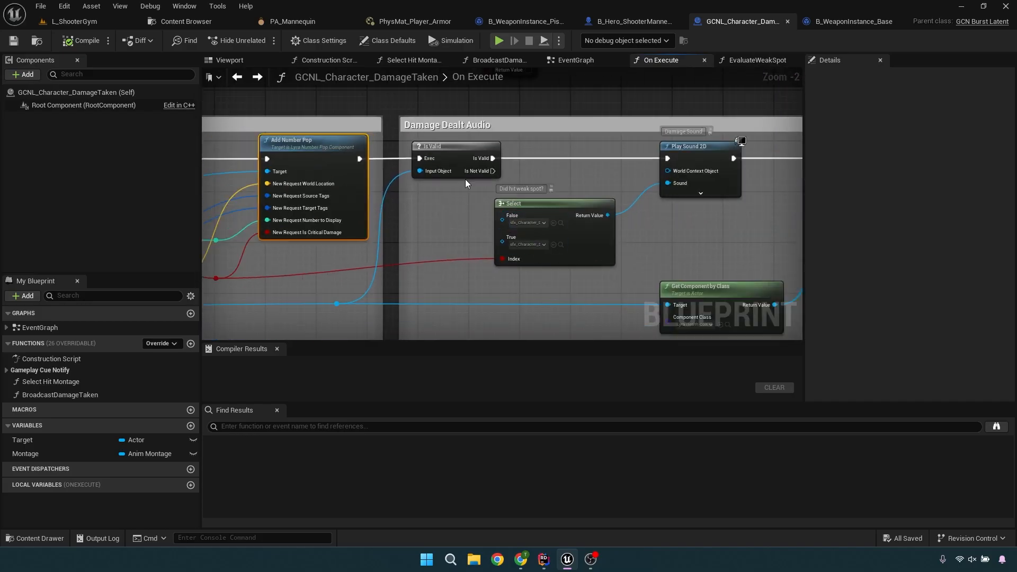
Review PhysMat_Player_Armor's gameplay tags, the damage-taken cue graph, then B_WeaponInstance_Base defaults.
{"action": "left_click", "coordinate": [412, 21]}
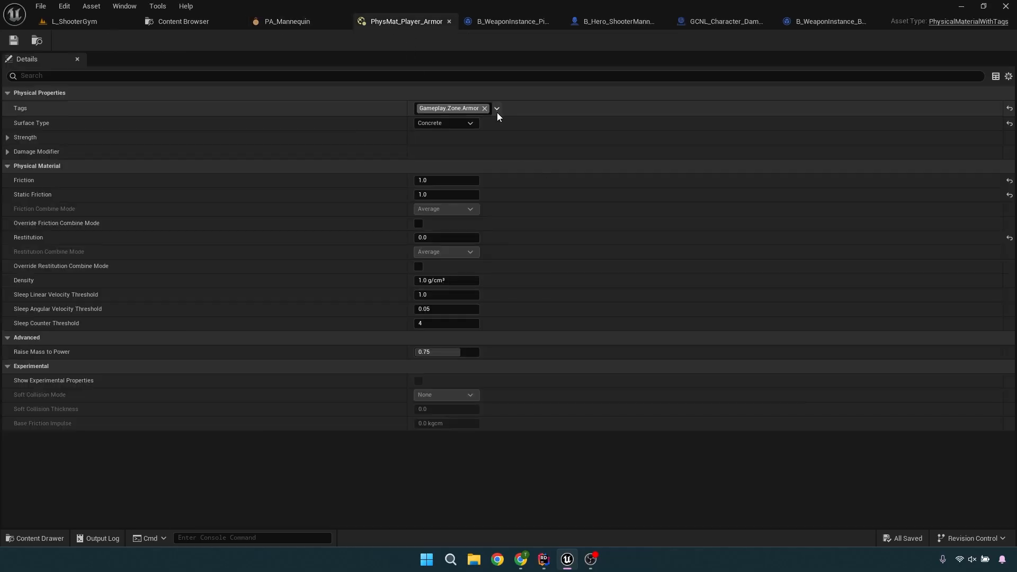
{"action": "left_click", "coordinate": [497, 108]}
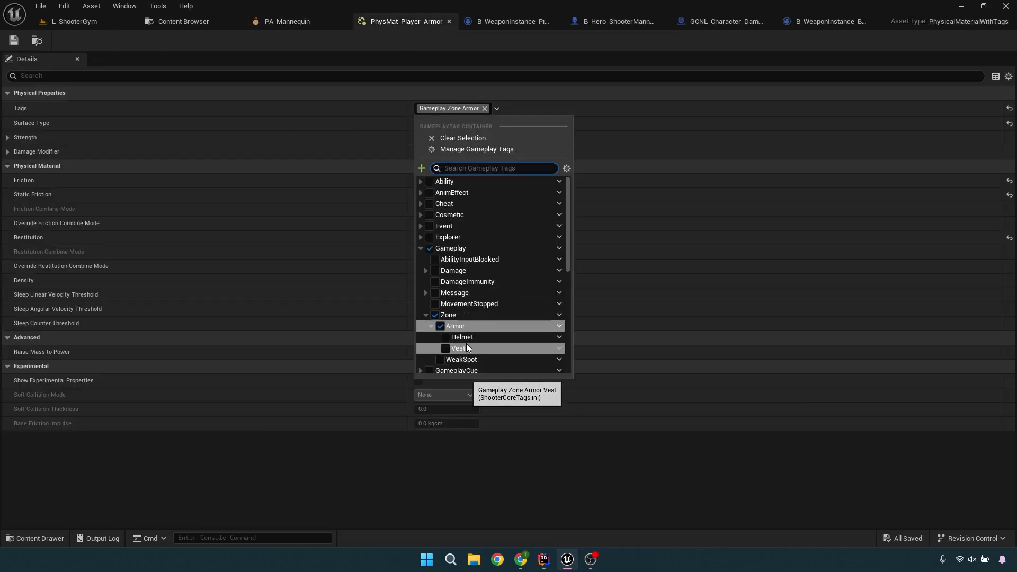
{"action": "left_click", "coordinate": [721, 21]}
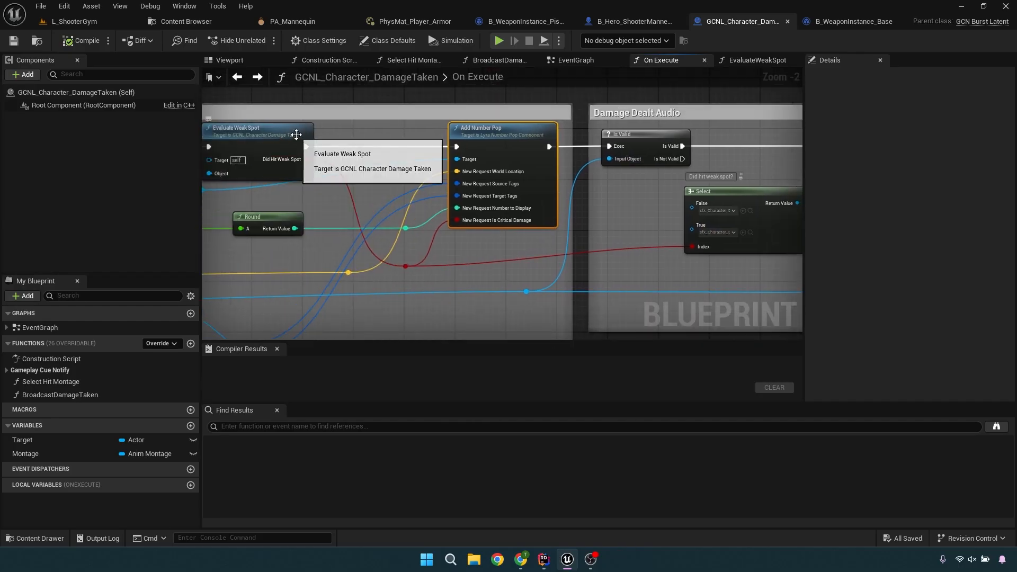
{"action": "mouse_move", "coordinate": [418, 188]}
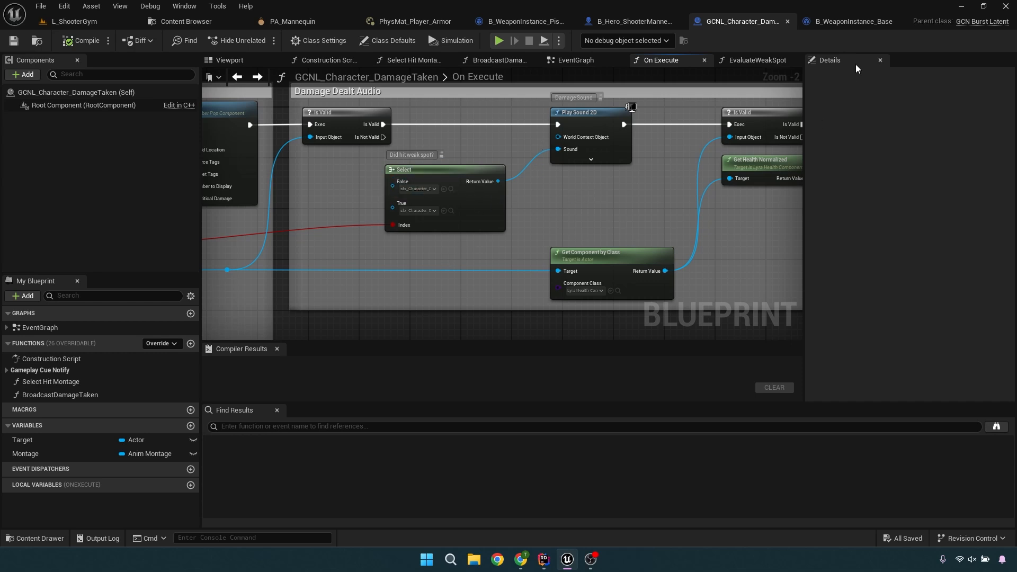
{"action": "left_click", "coordinate": [812, 21]}
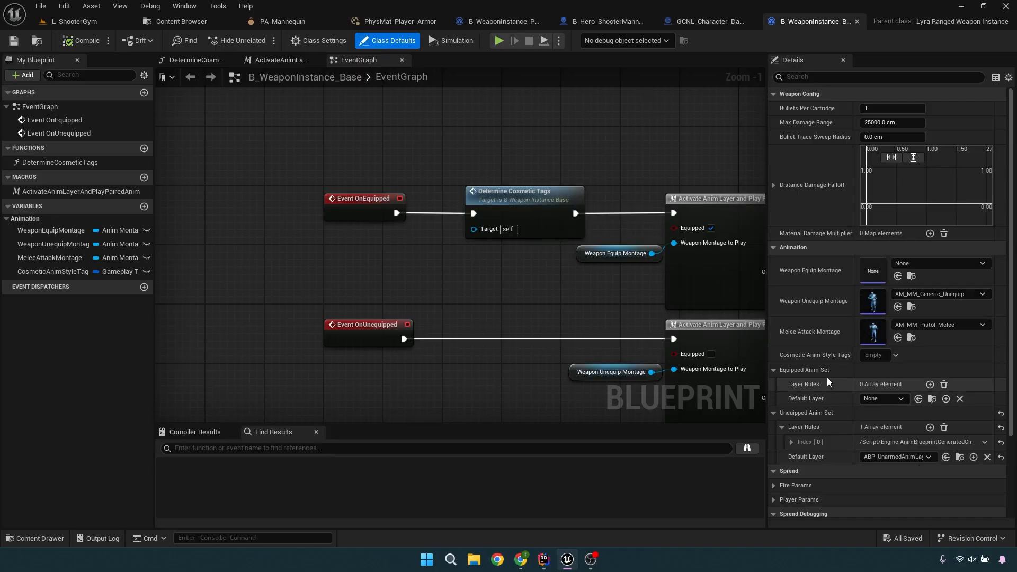
Scroll B_WeaponInstance_Base details, then switch to the B_Hero_ShooterMannequin event graph.
{"action": "scroll", "scroll_direction": "down", "scroll_amount": 3}
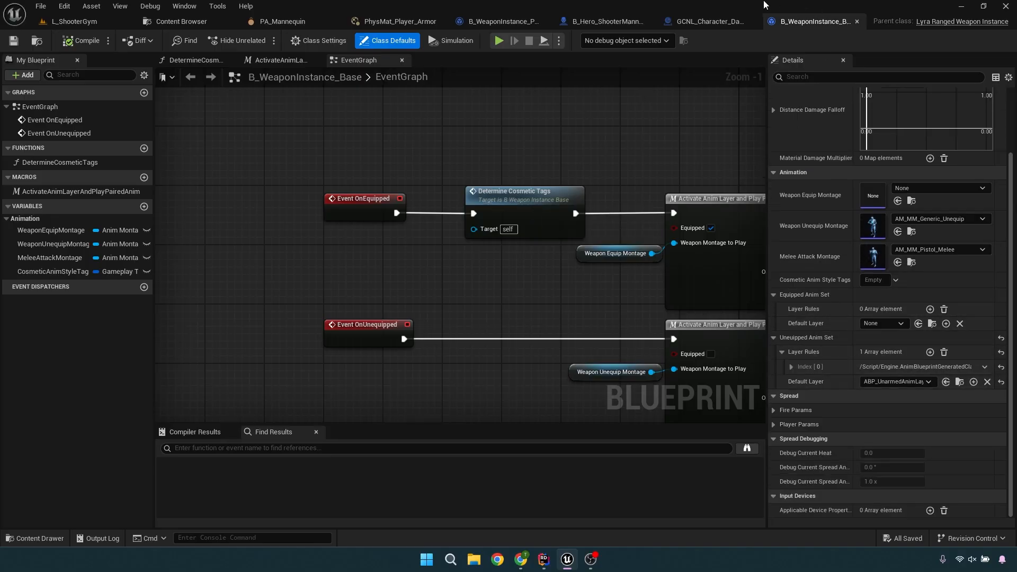
{"action": "left_click", "coordinate": [617, 21]}
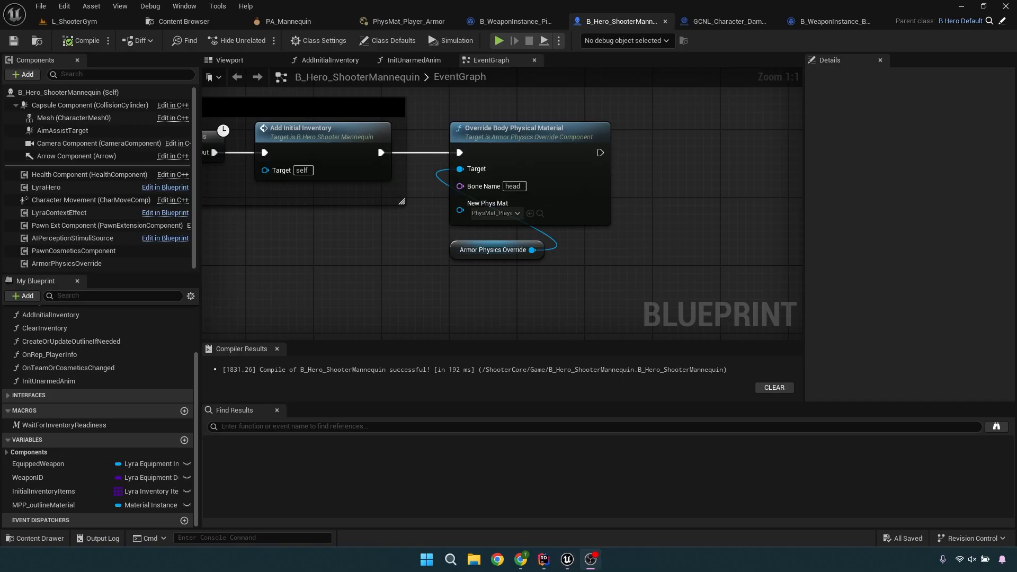
{"action": "mouse_move", "coordinate": [389, 225]}
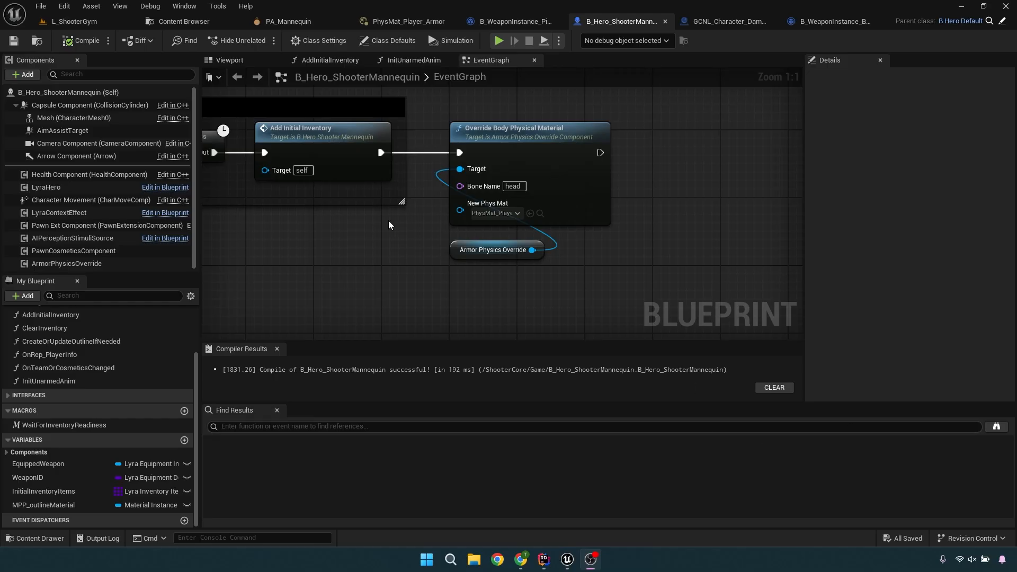
{"action": "mouse_move", "coordinate": [772, 245]}
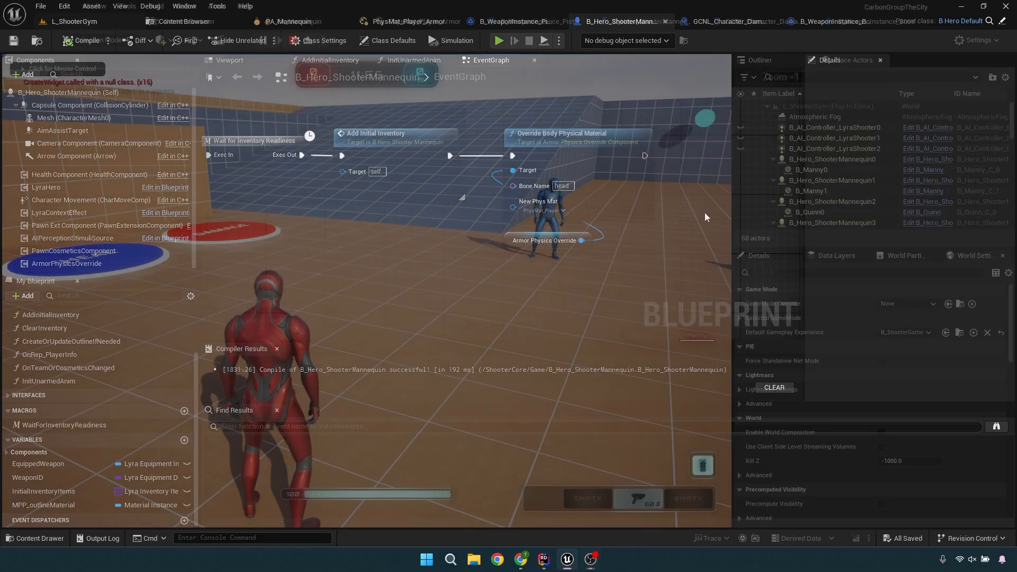
Run a Play-In-Editor session on L_ShooterGym to test the armor changes, then stop it.
{"action": "left_click", "coordinate": [498, 40]}
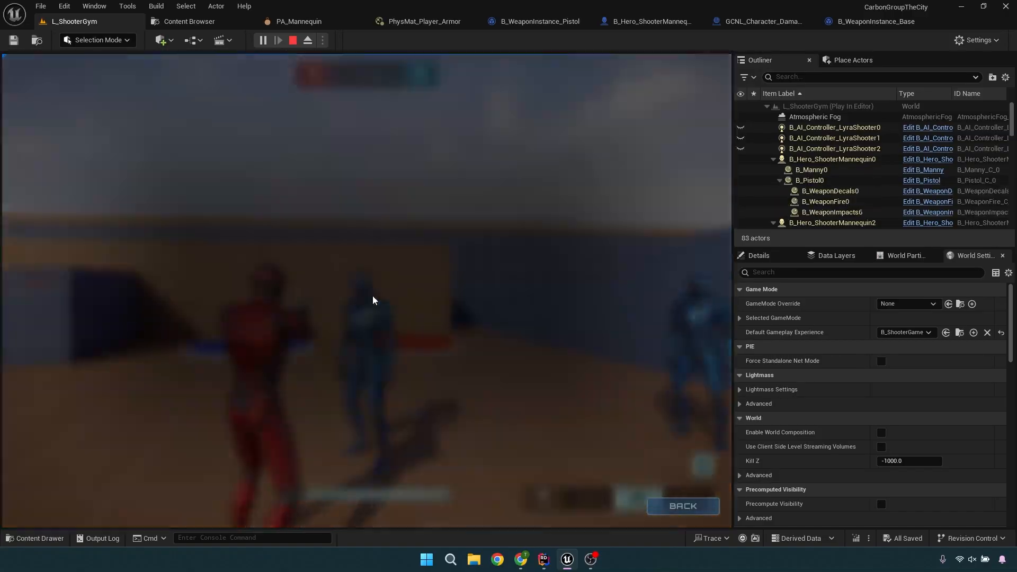
{"action": "left_click", "coordinate": [293, 41]}
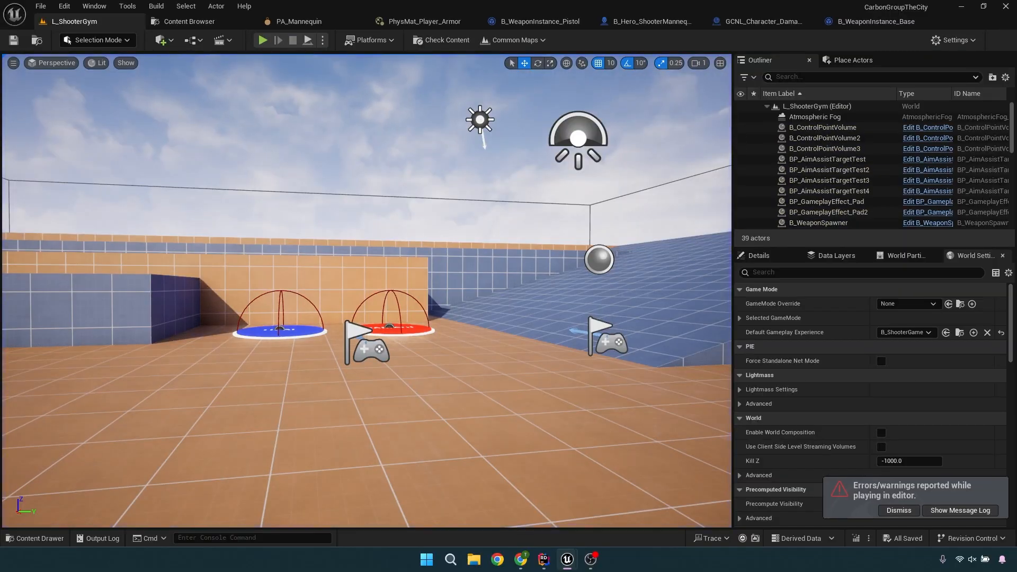